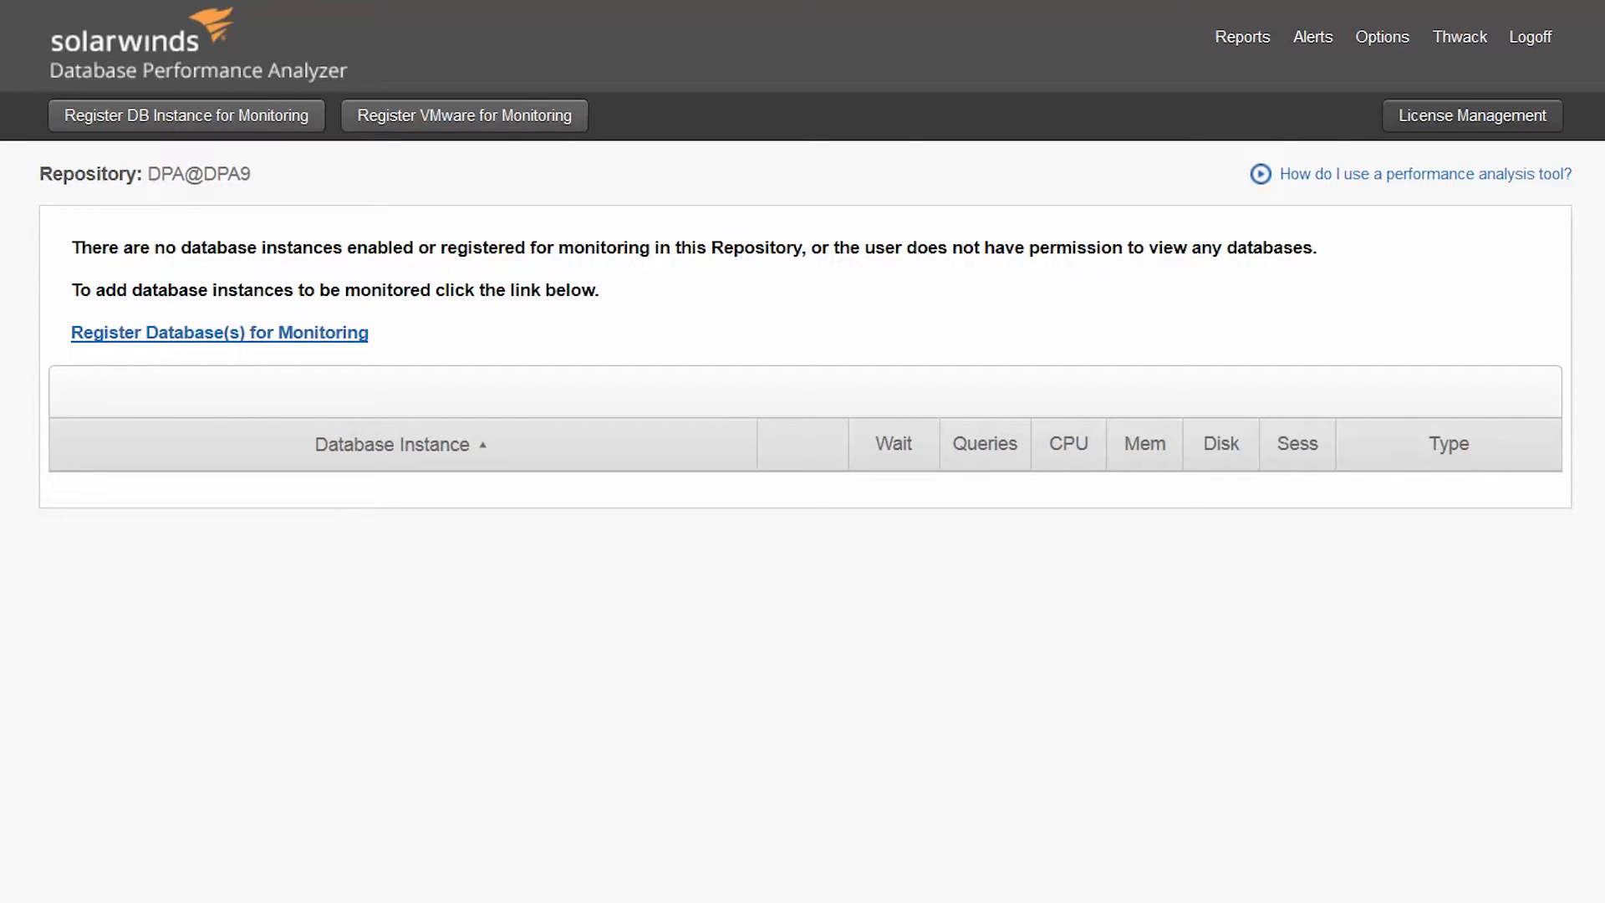
mouse_move(162, 351)
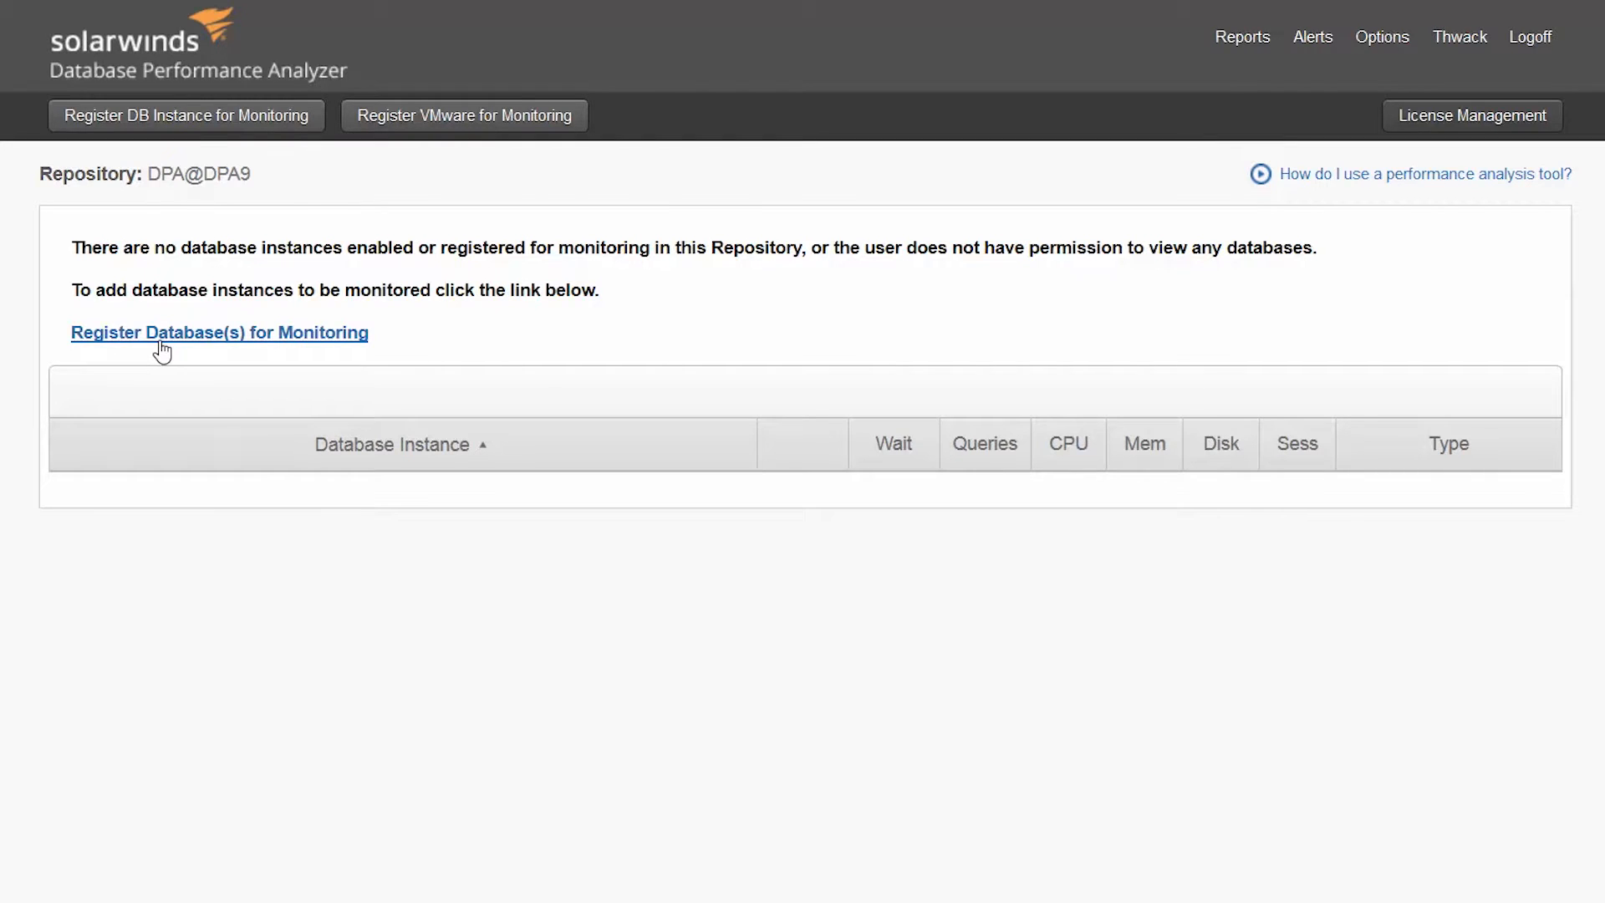
Begin a new database registration with Microsoft SQL Server as the instance type.
left_click(217, 331)
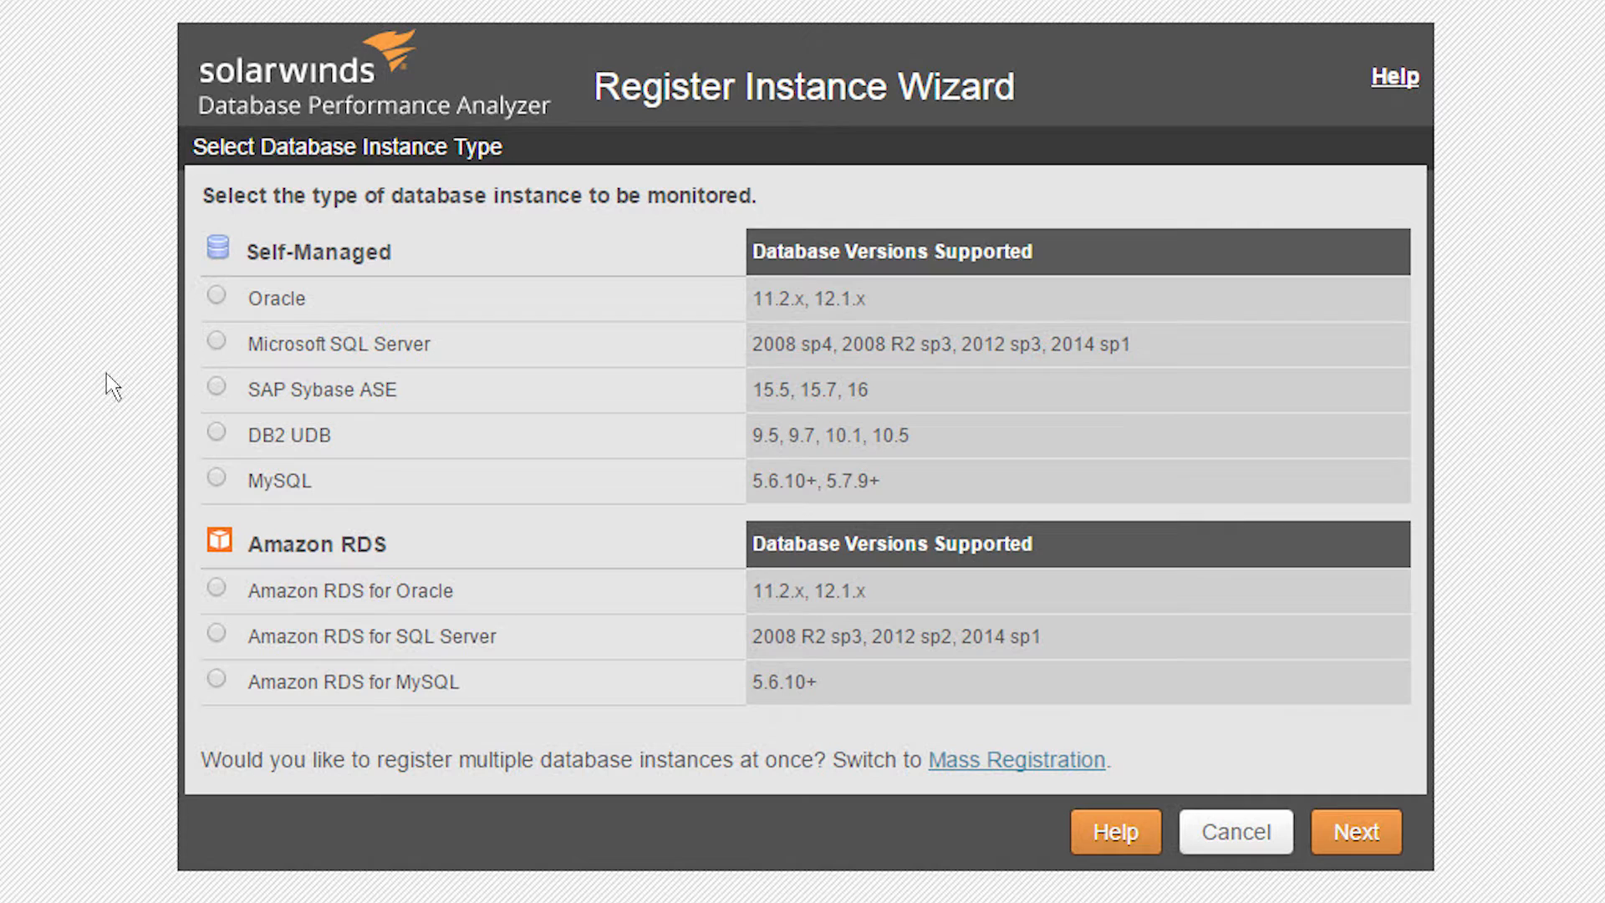
left_click(216, 343)
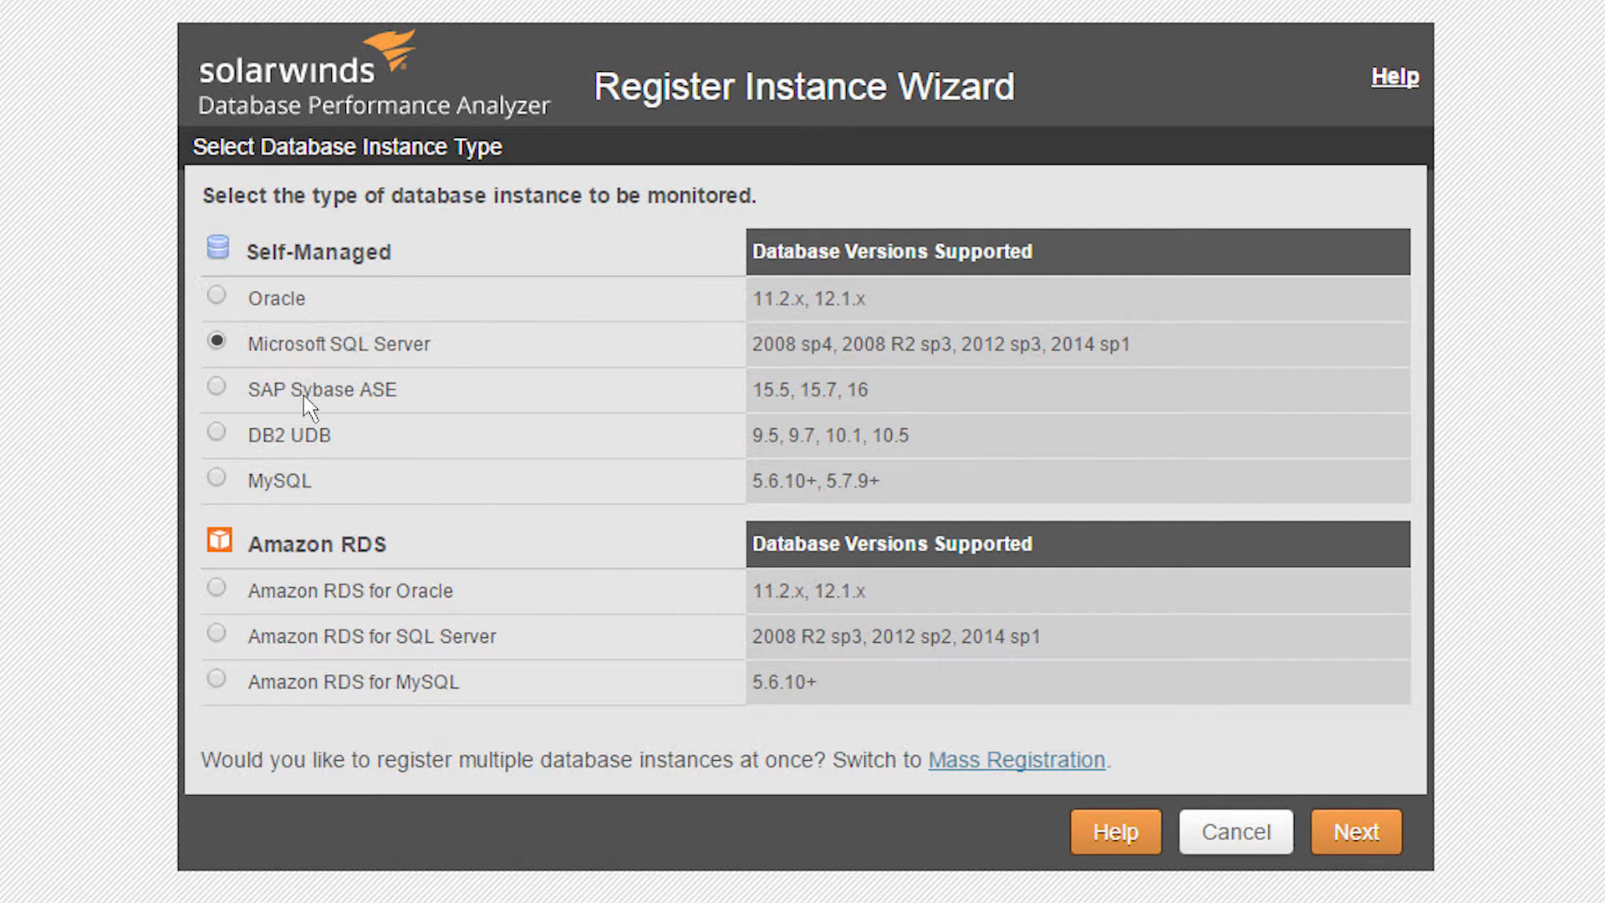
left_click(1354, 831)
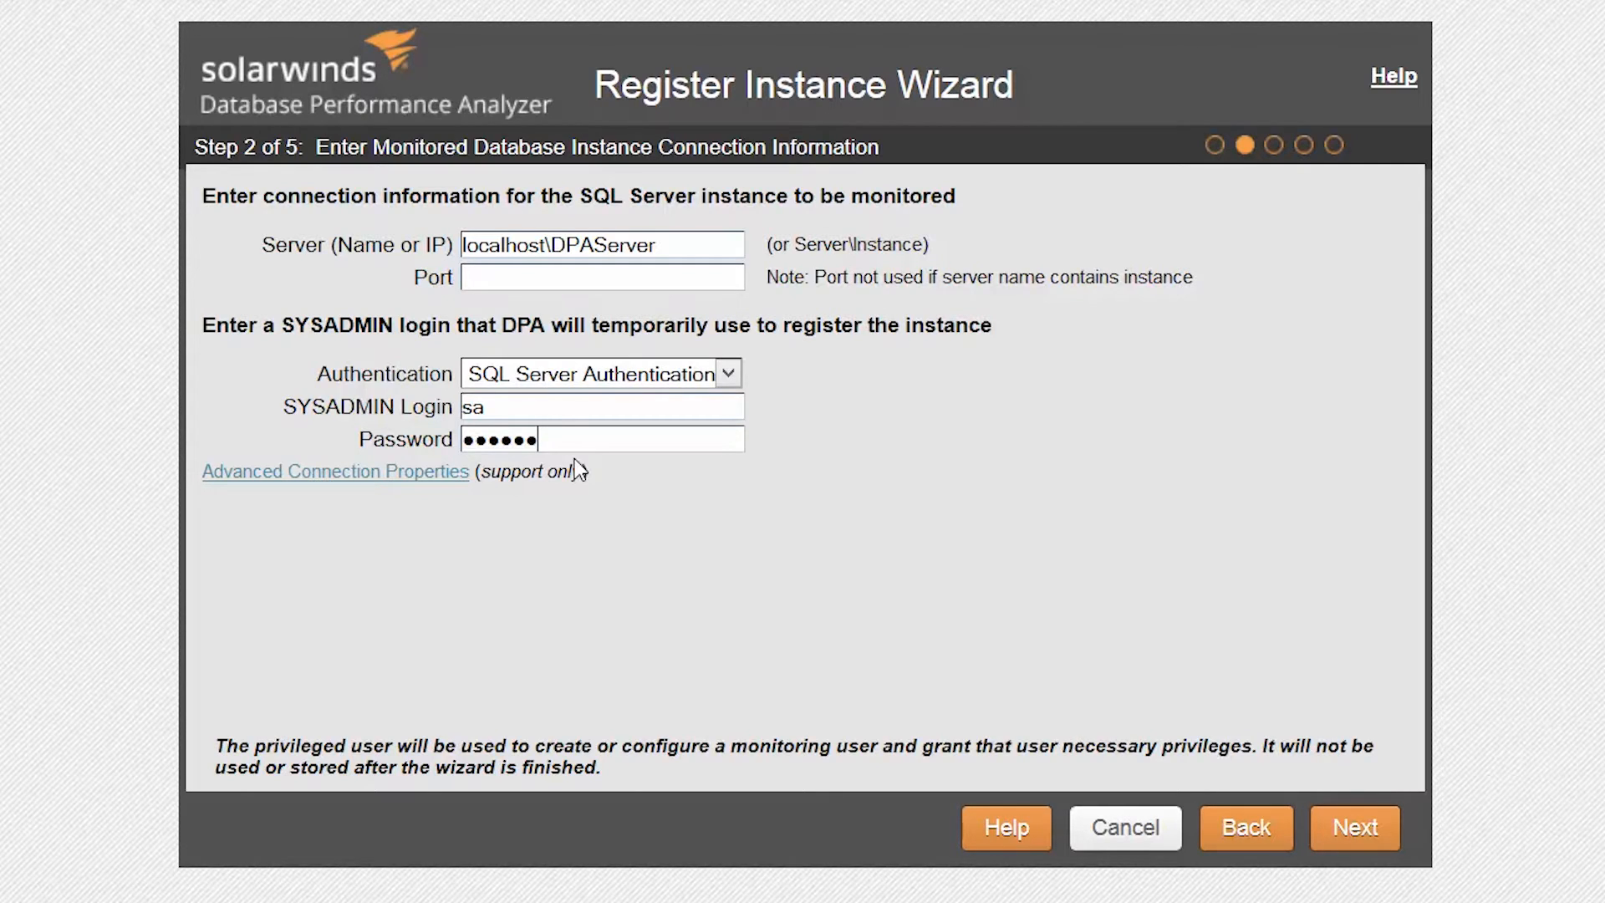
Accept the DPA monitoring user and complete registration of the SQL Server instance.
left_click(1353, 828)
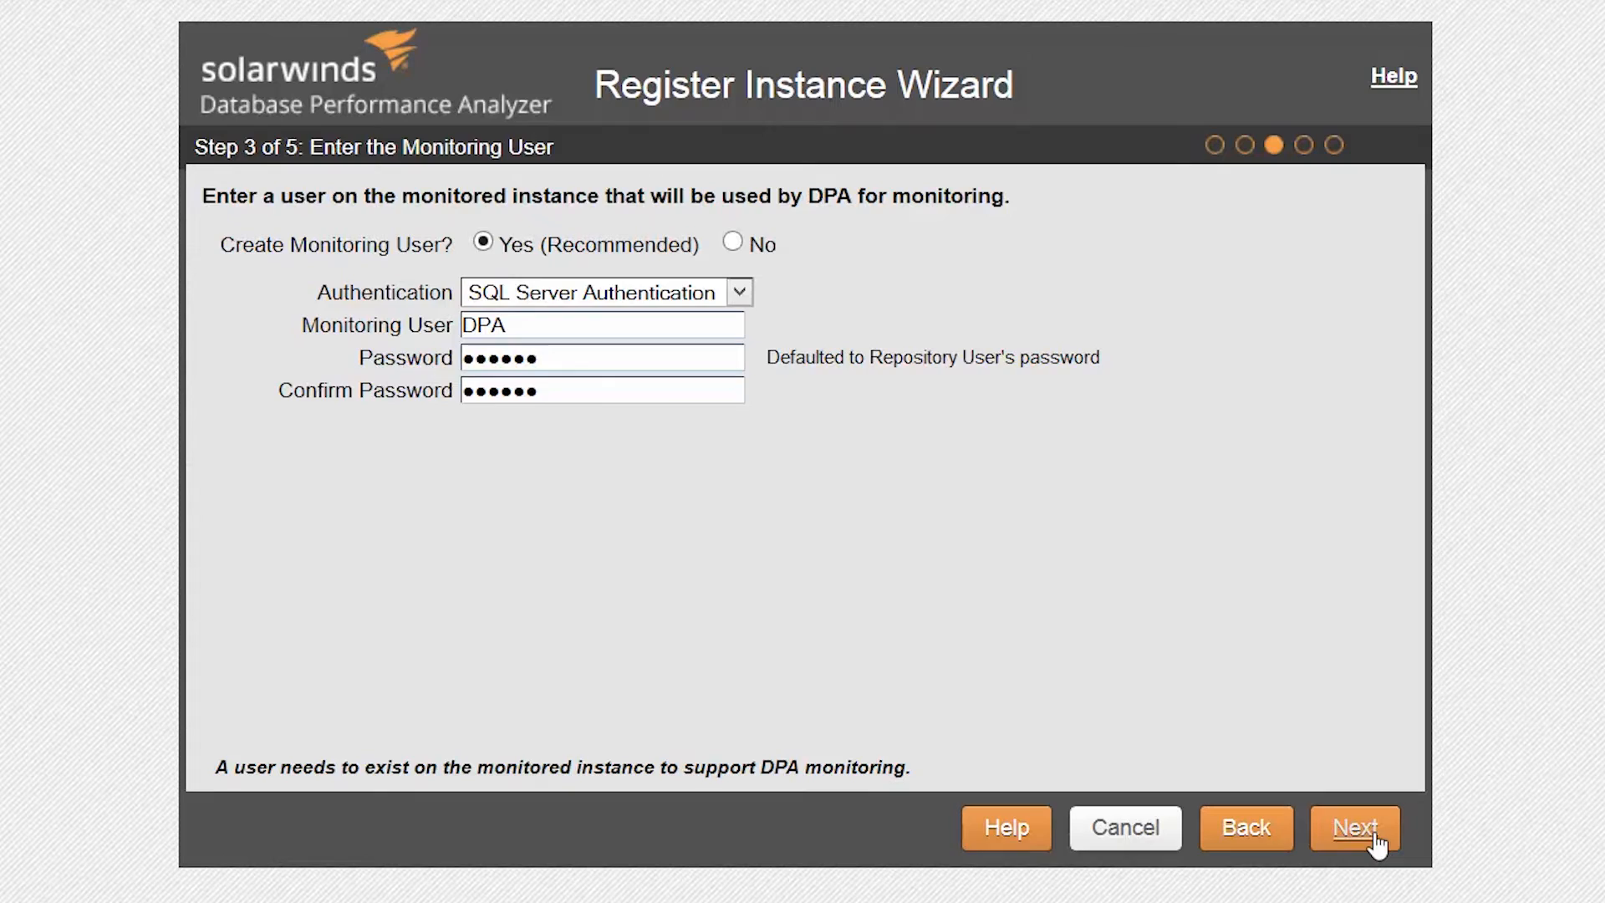
left_click(1353, 827)
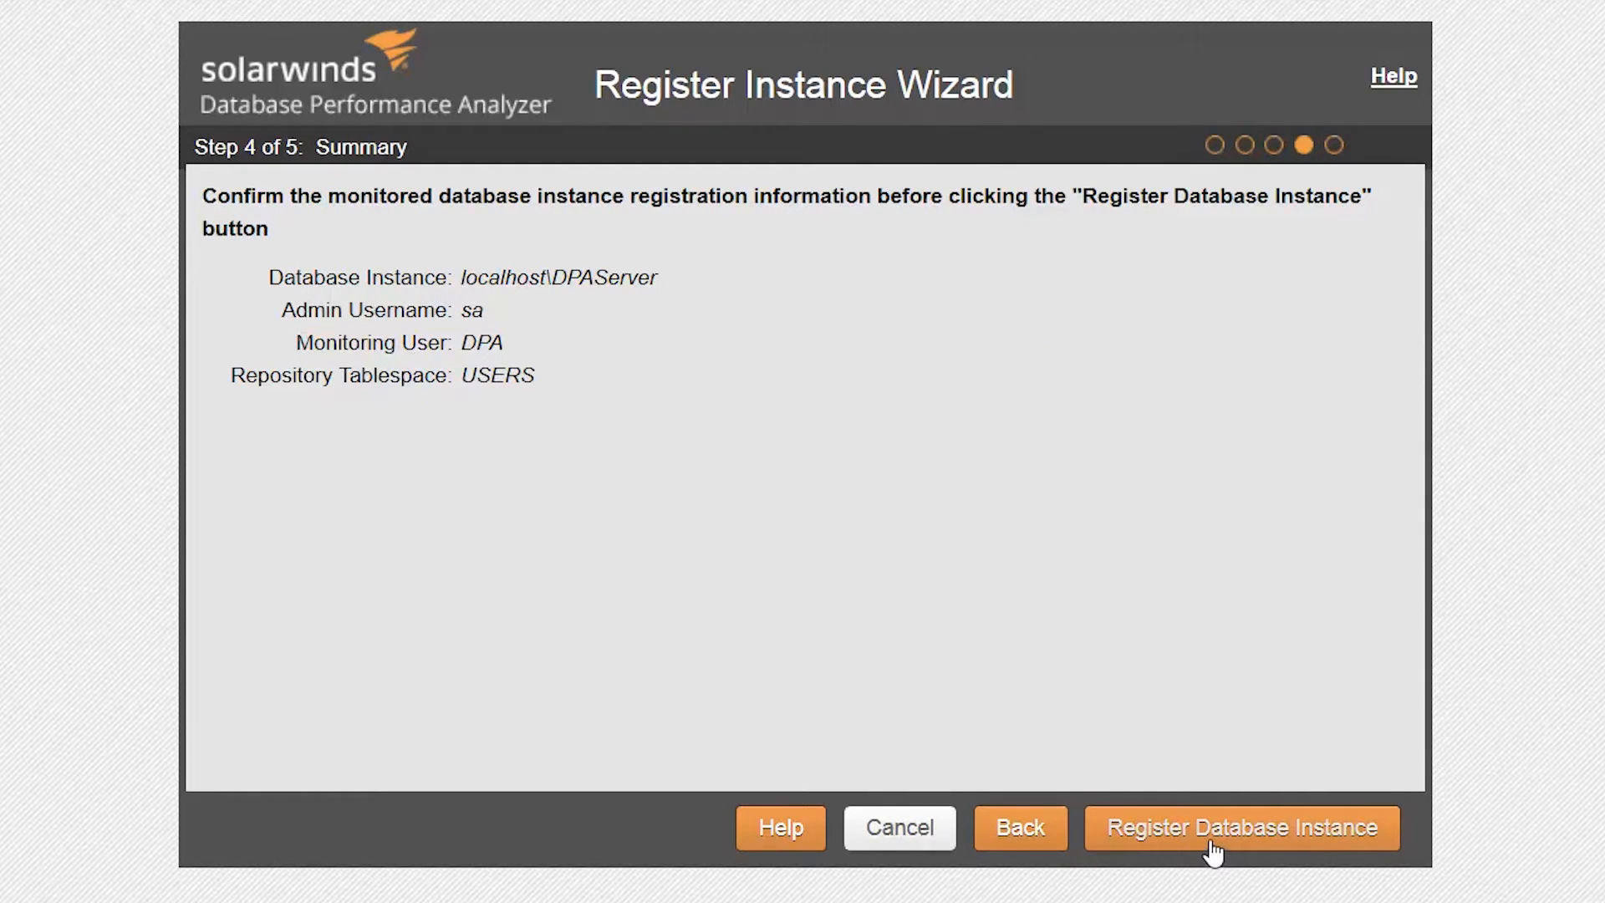
left_click(1242, 827)
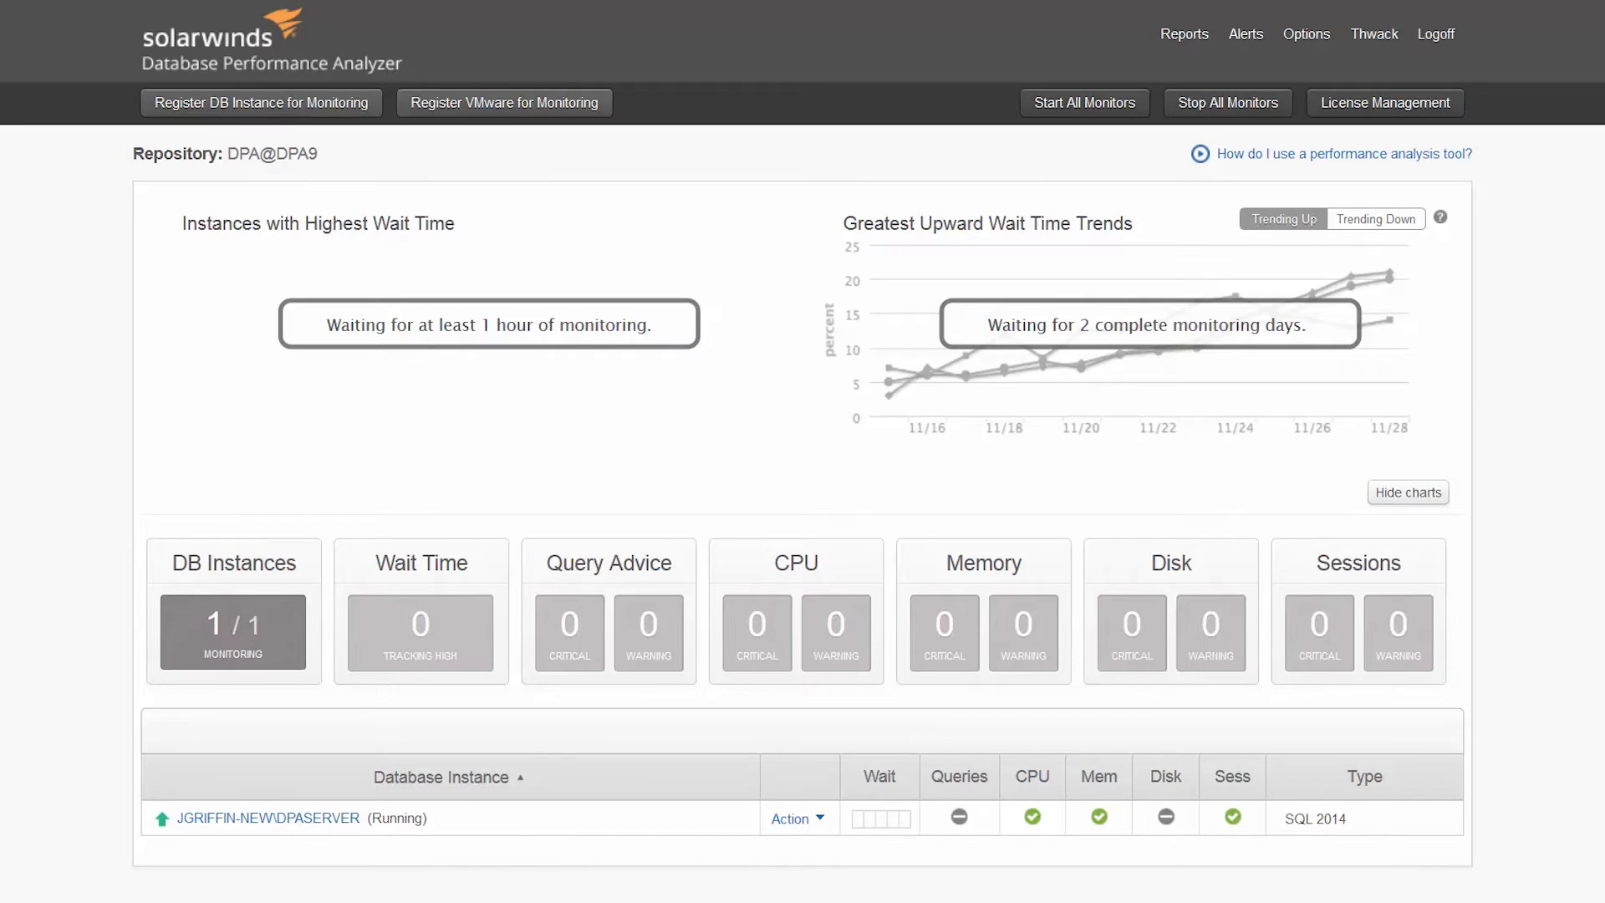
Begin another registration with Oracle as the instance type.
left_click(260, 102)
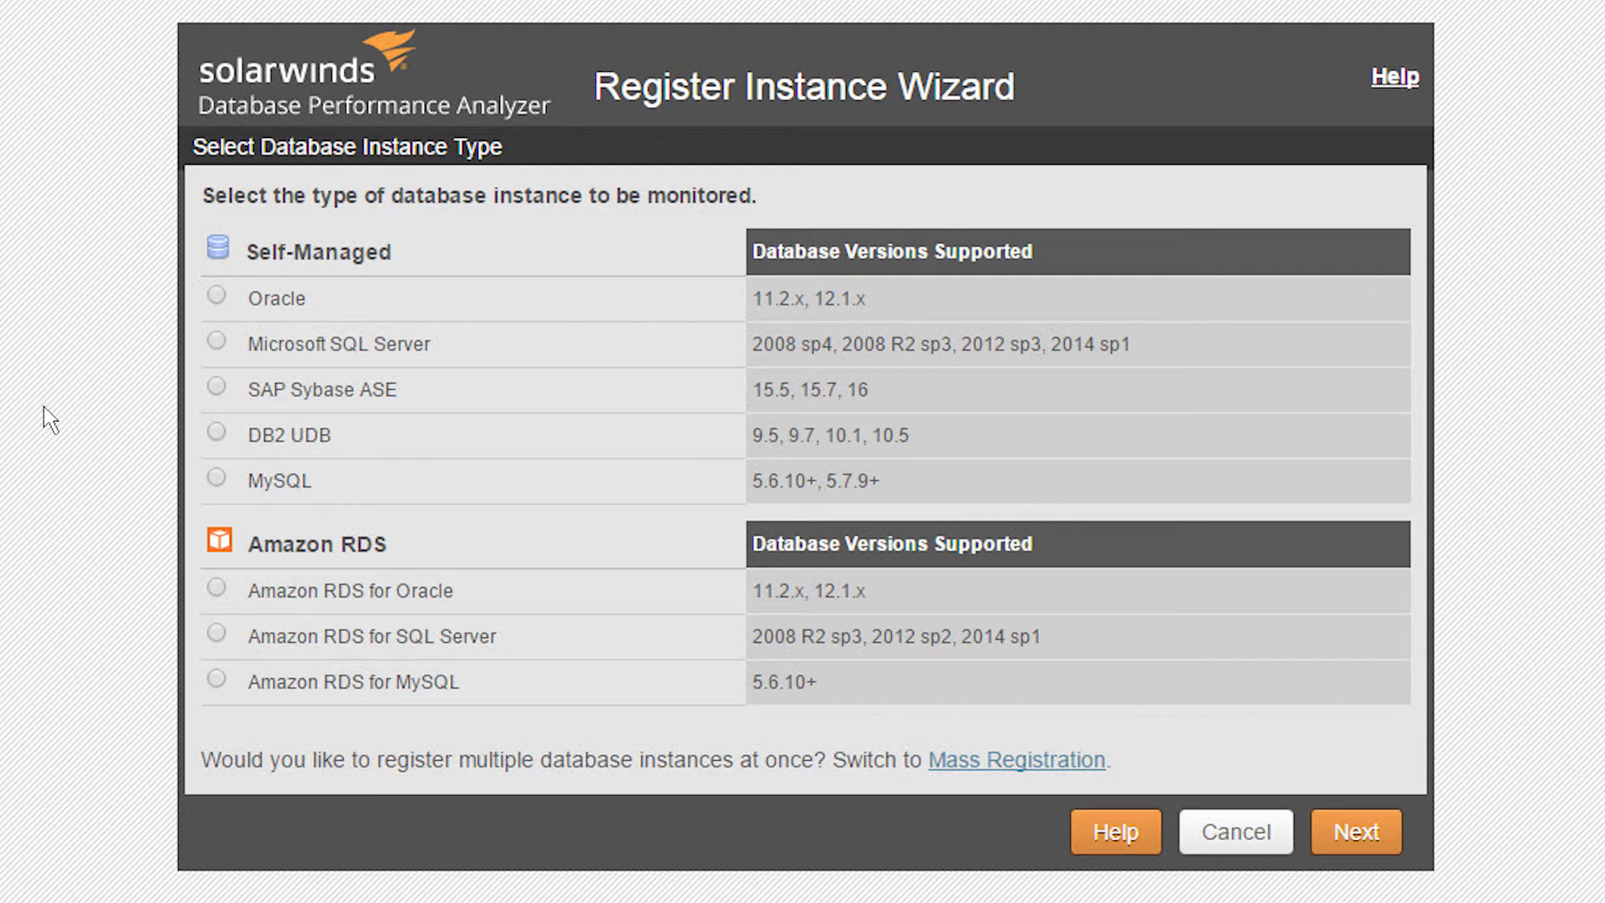
left_click(215, 297)
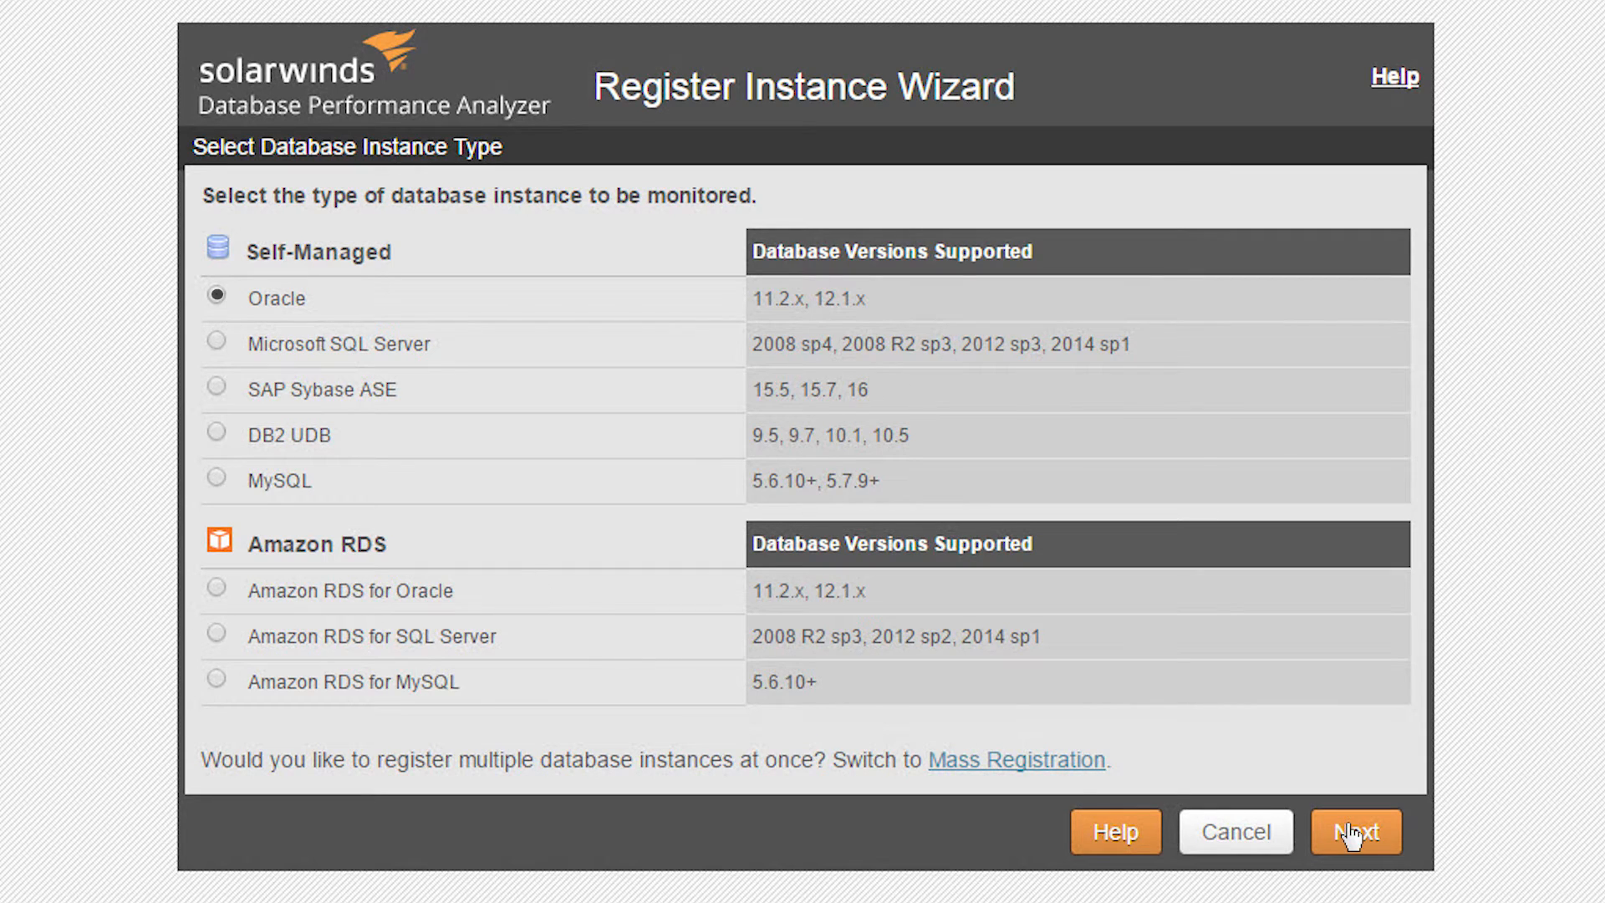
left_click(1356, 831)
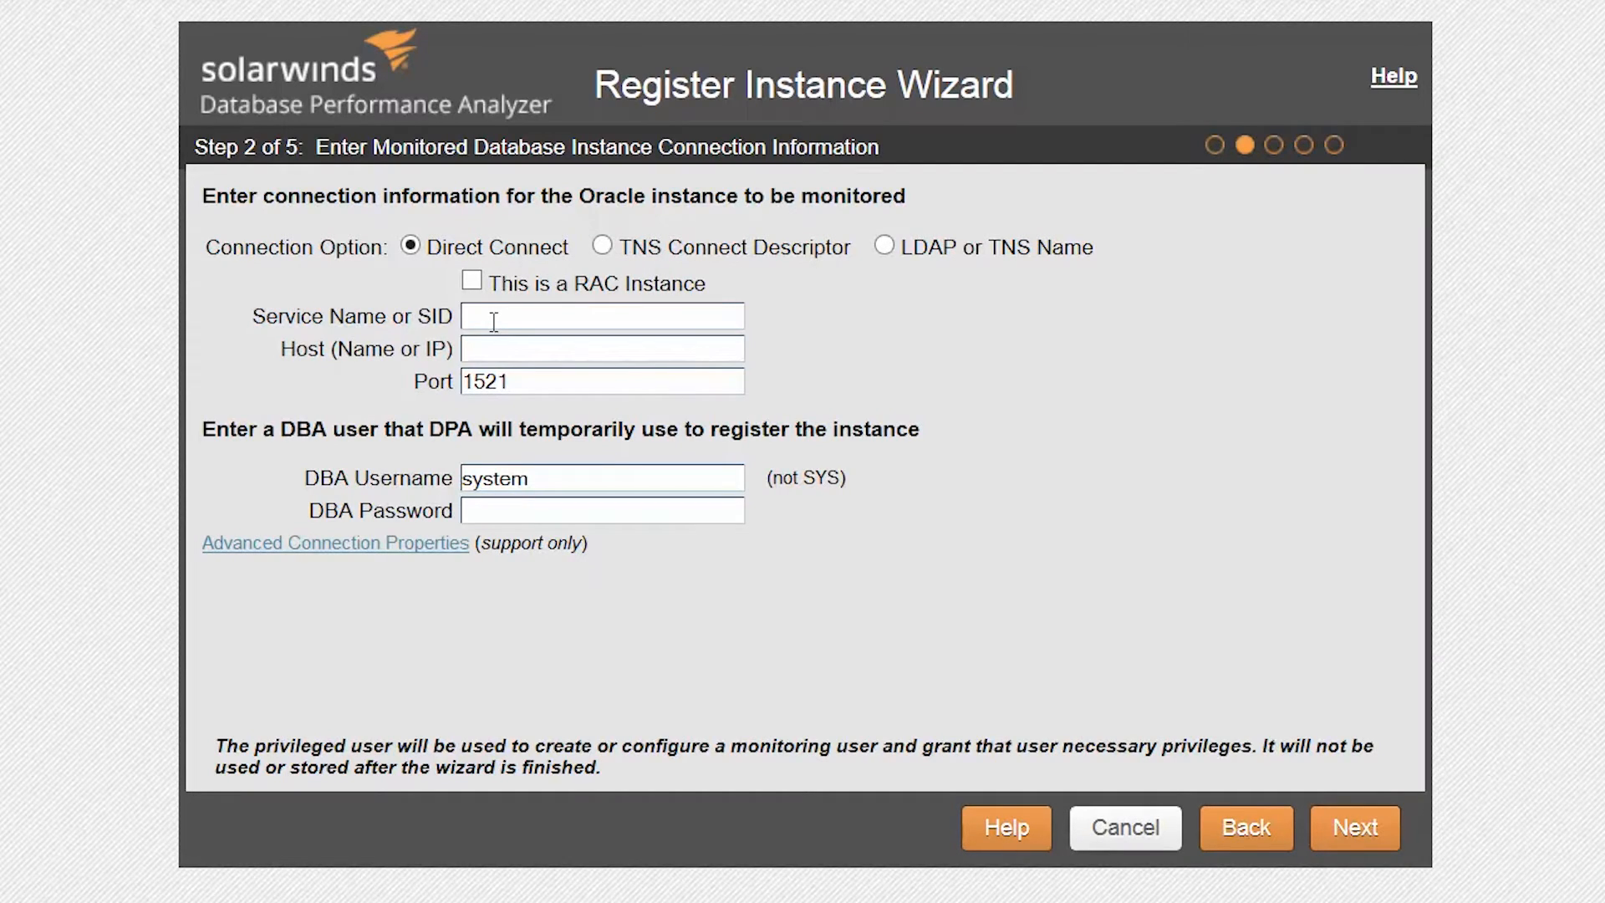
Enter SID dpa9 on host localhost and continue to the monitoring user step.
type("dpa9")
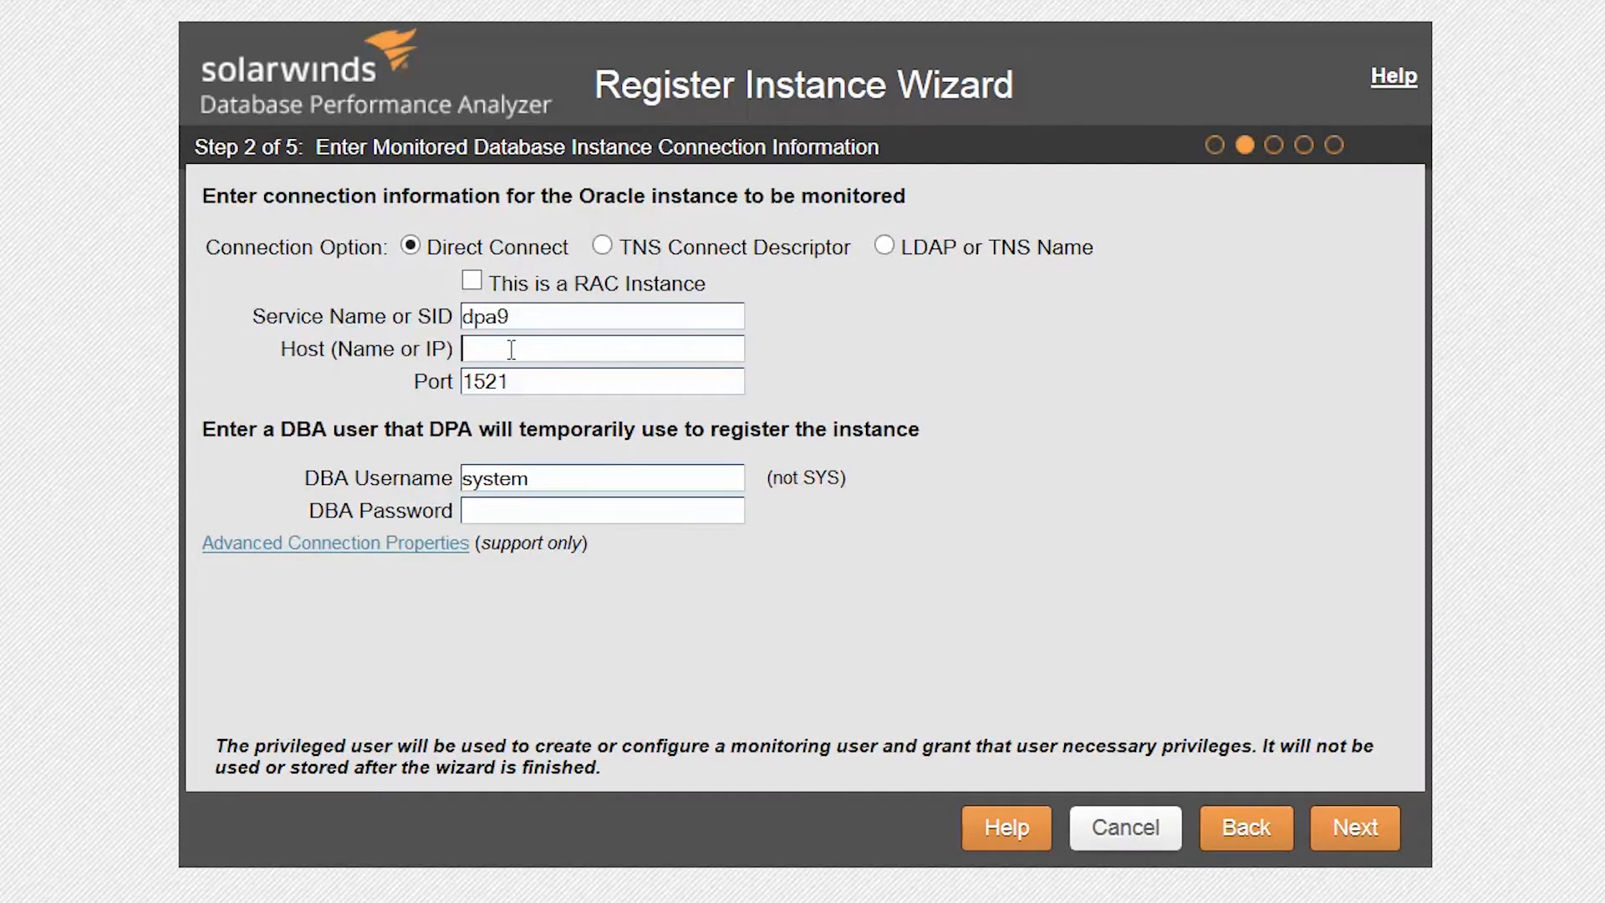
type("localhost")
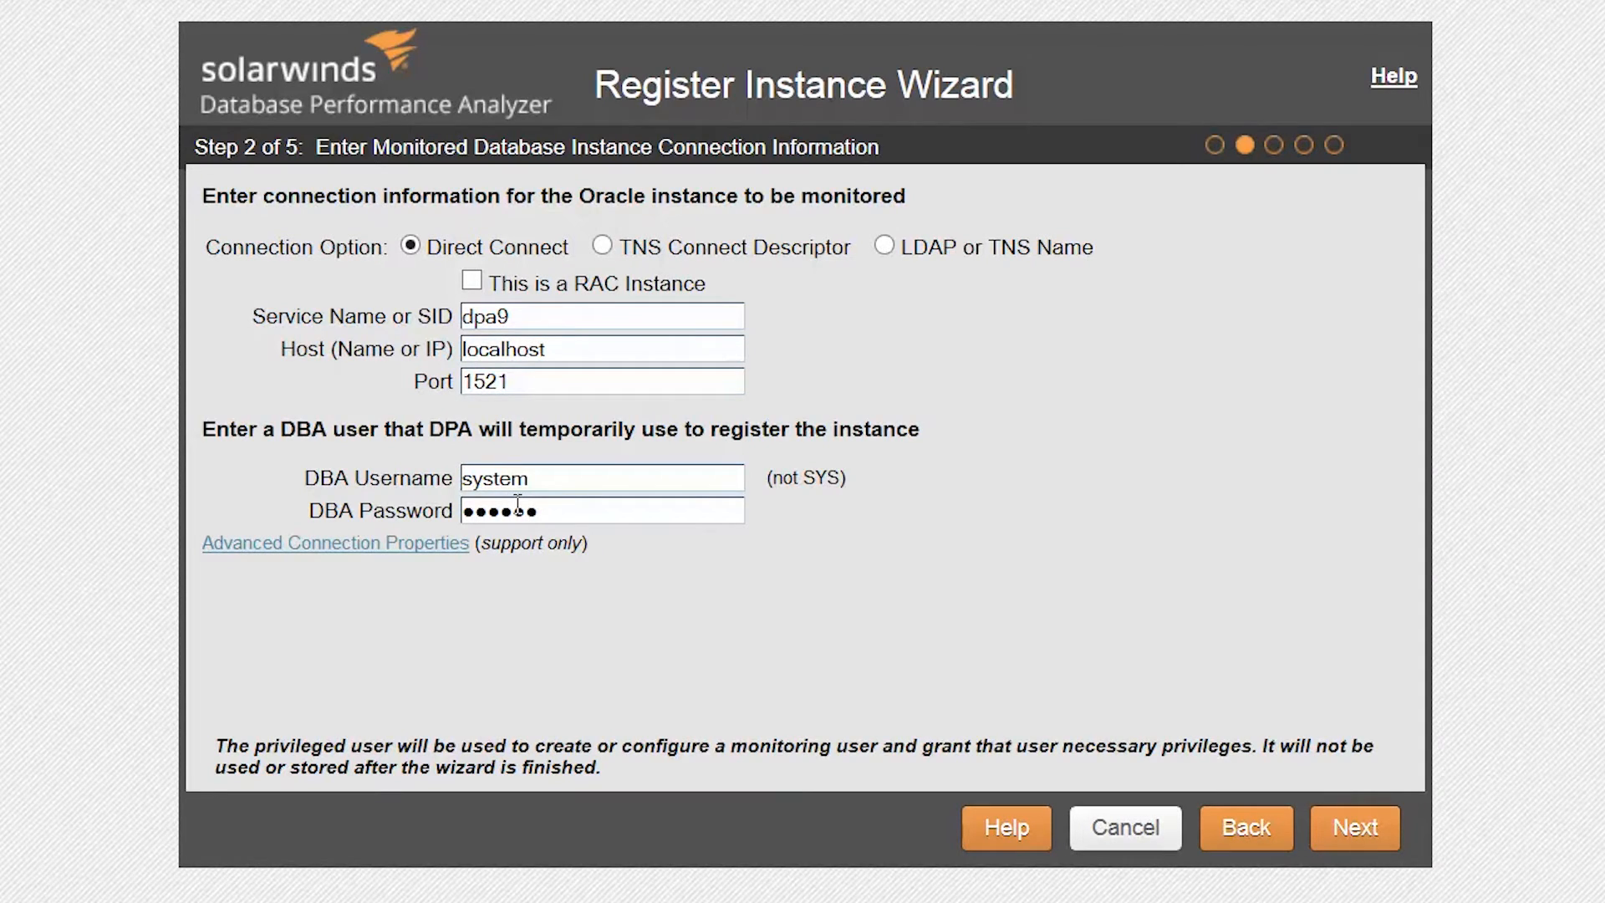
left_click(1352, 828)
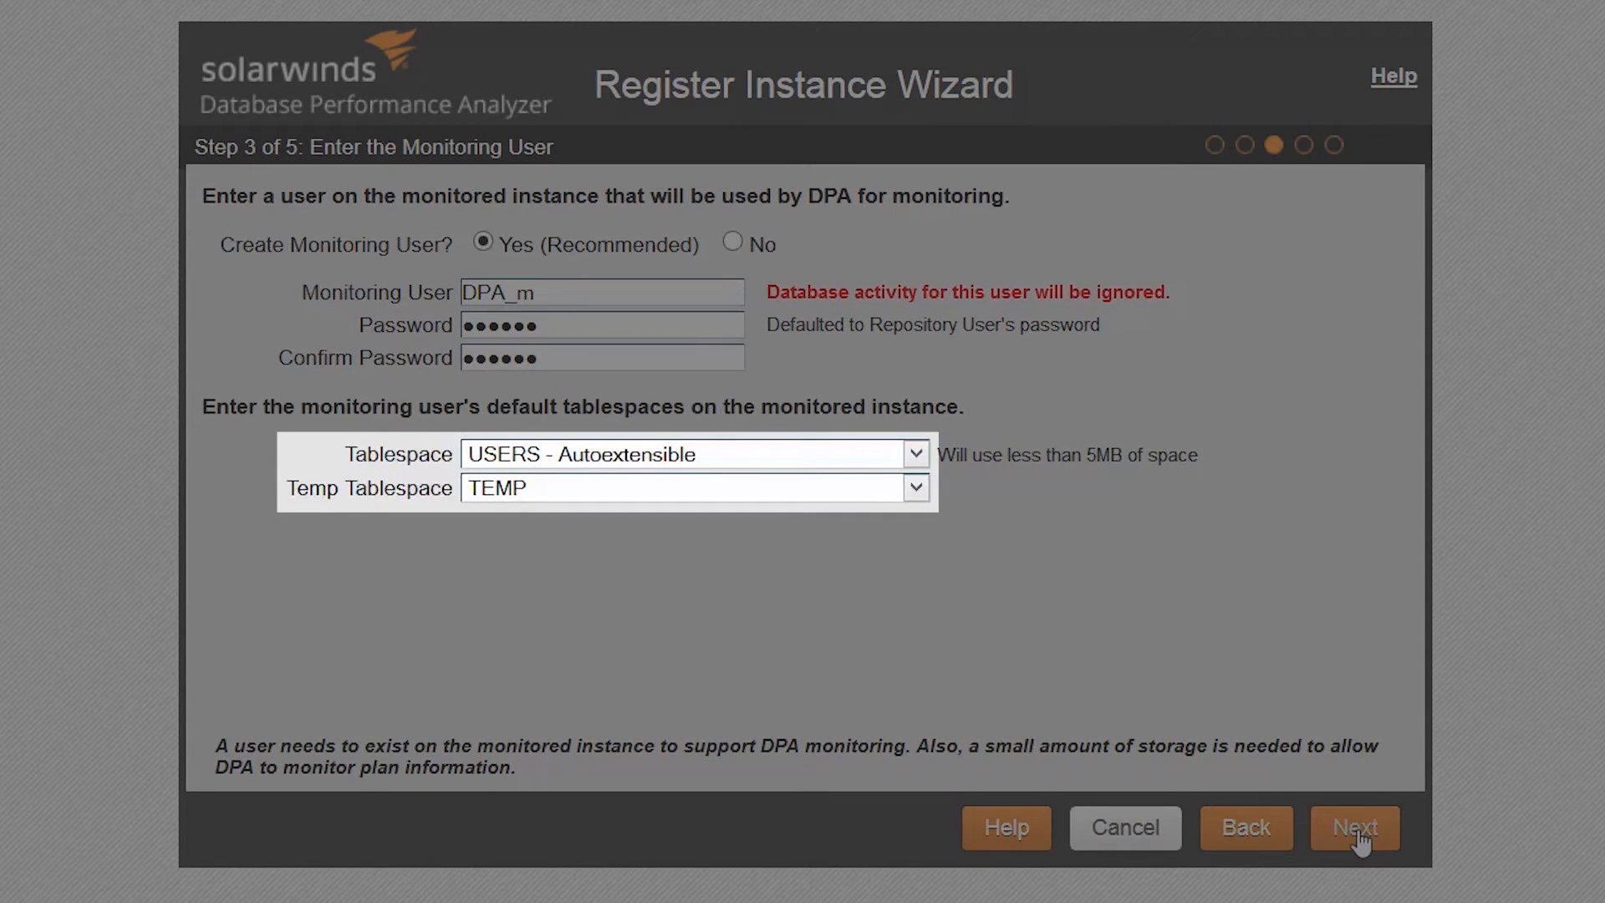
Mark the instance as holding Oracle E-Business Suite and supply the SYS password.
left_click(1353, 827)
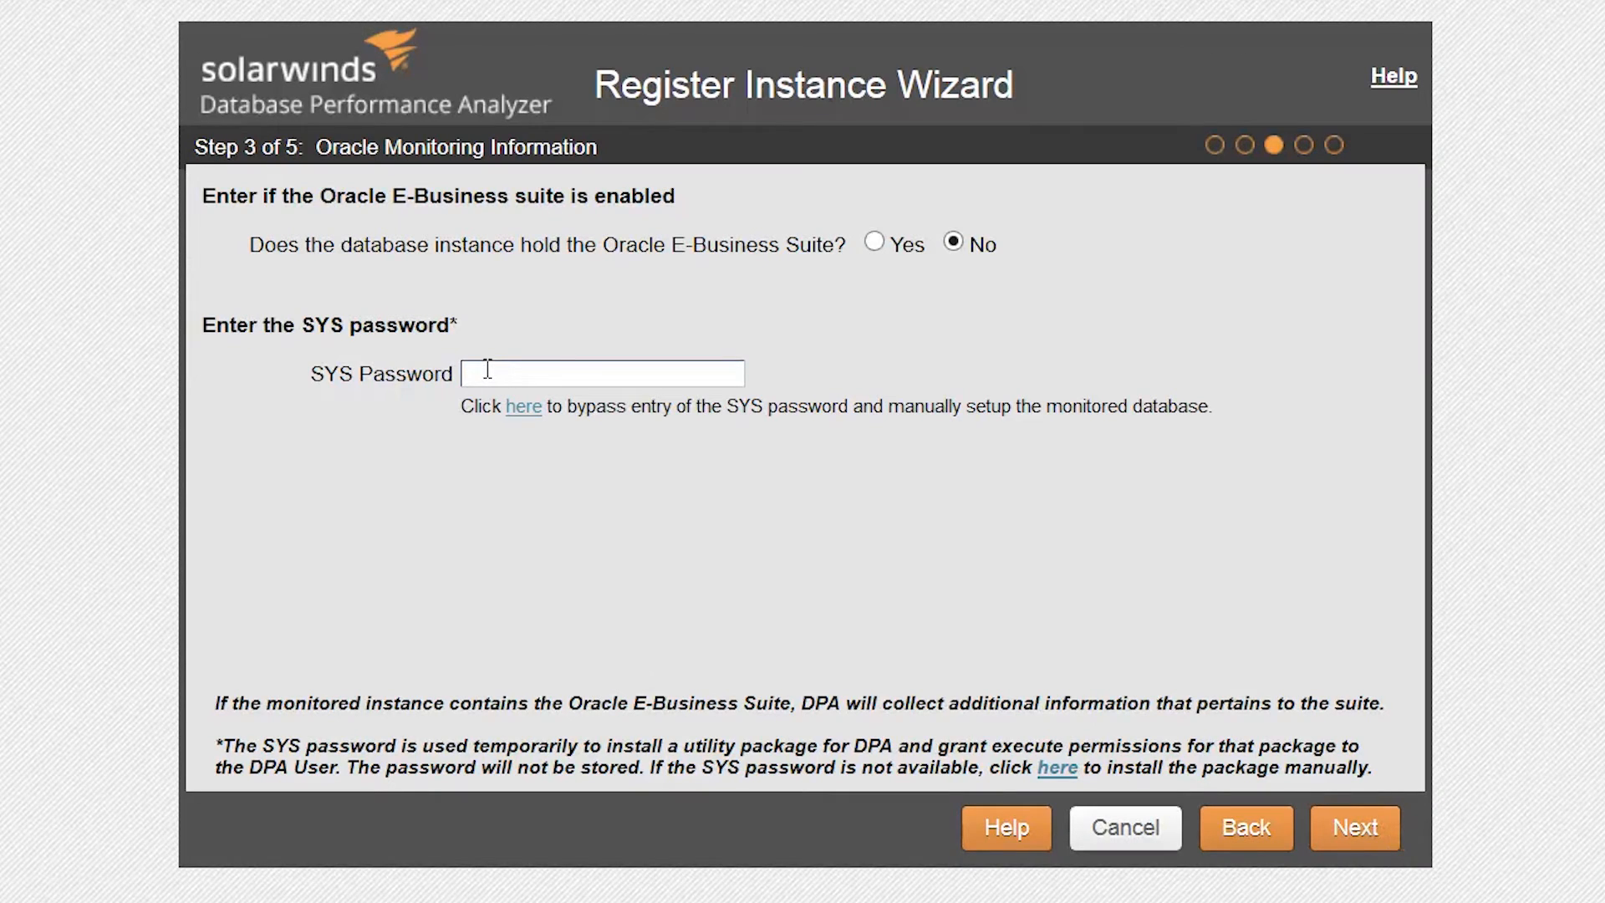
left_click(875, 244)
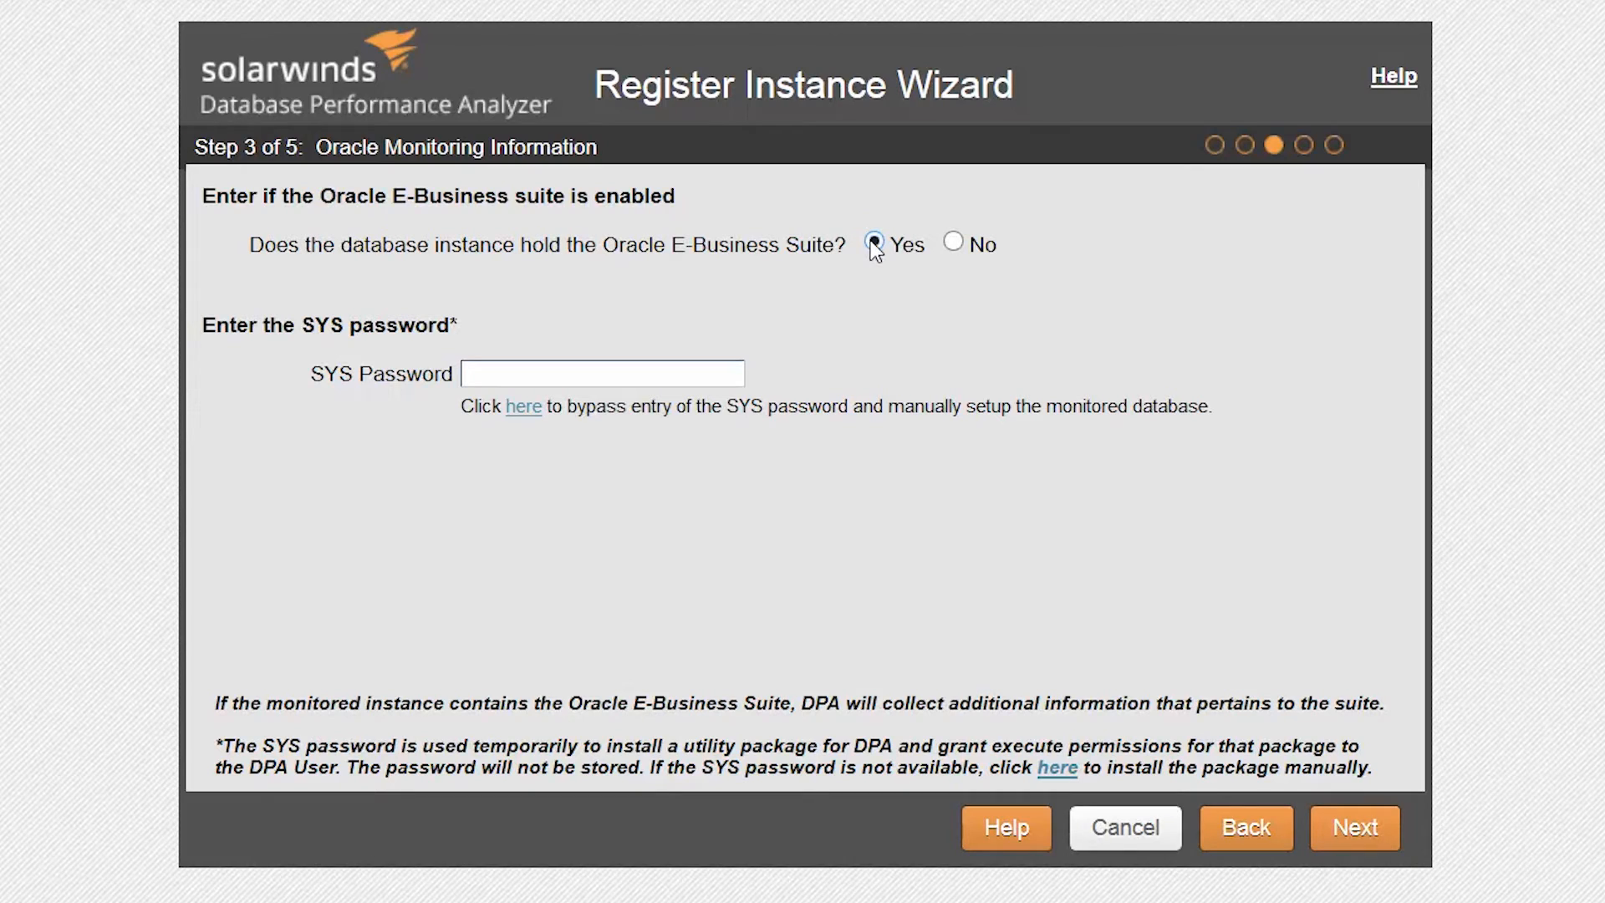
left_click(875, 244)
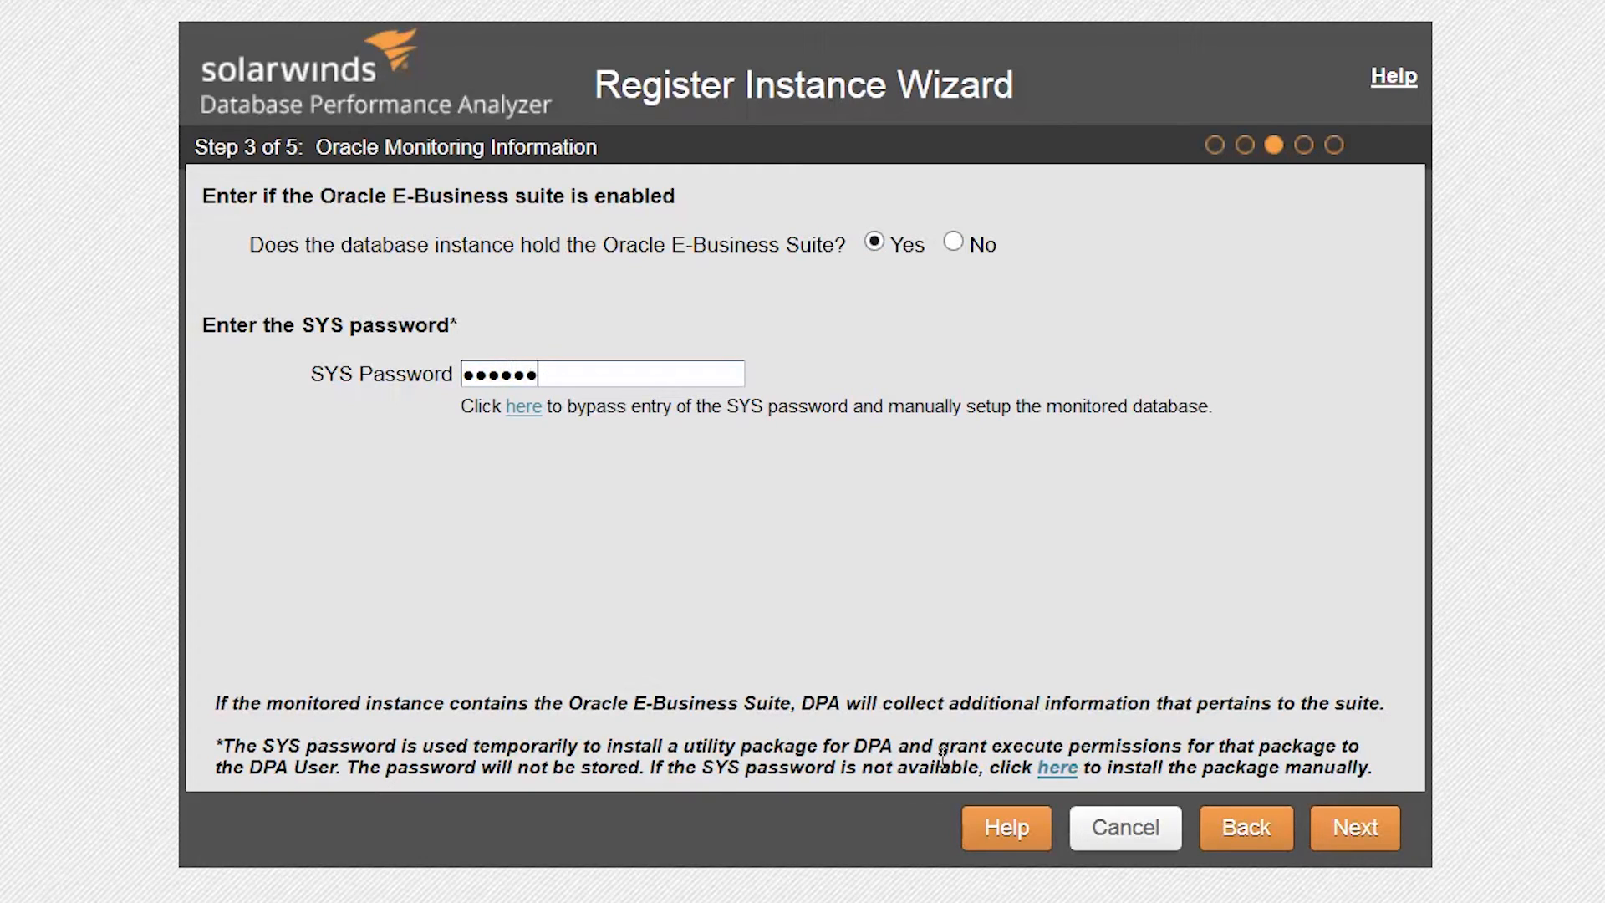
mouse_move(1352, 828)
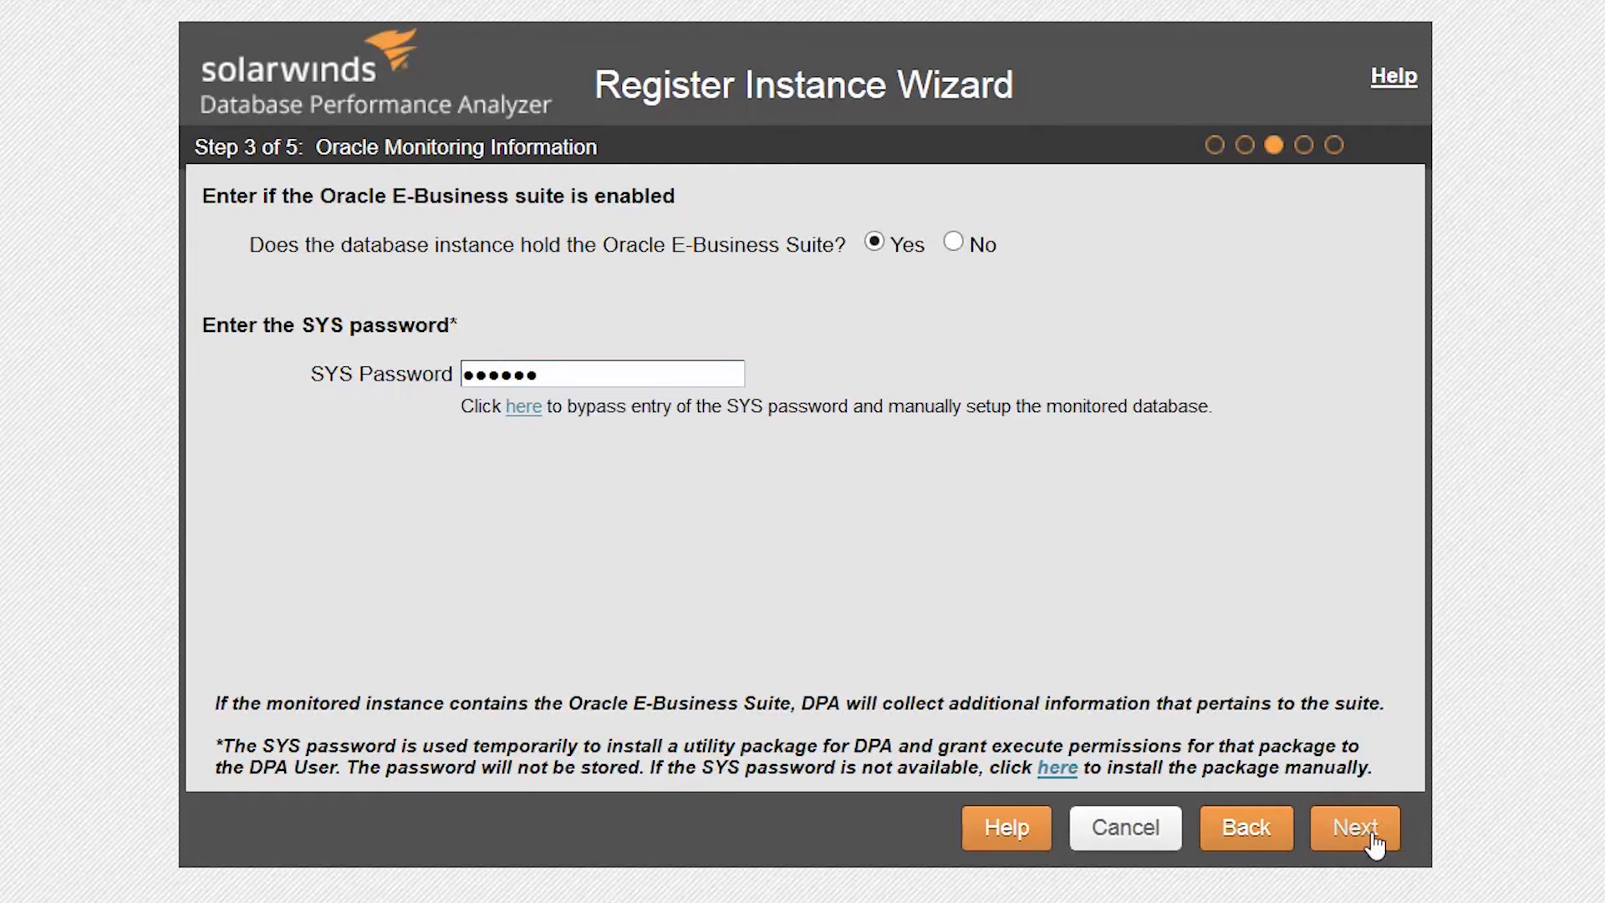
Keep the USERS repository tablespace and complete registration of the Oracle instance.
left_click(1353, 827)
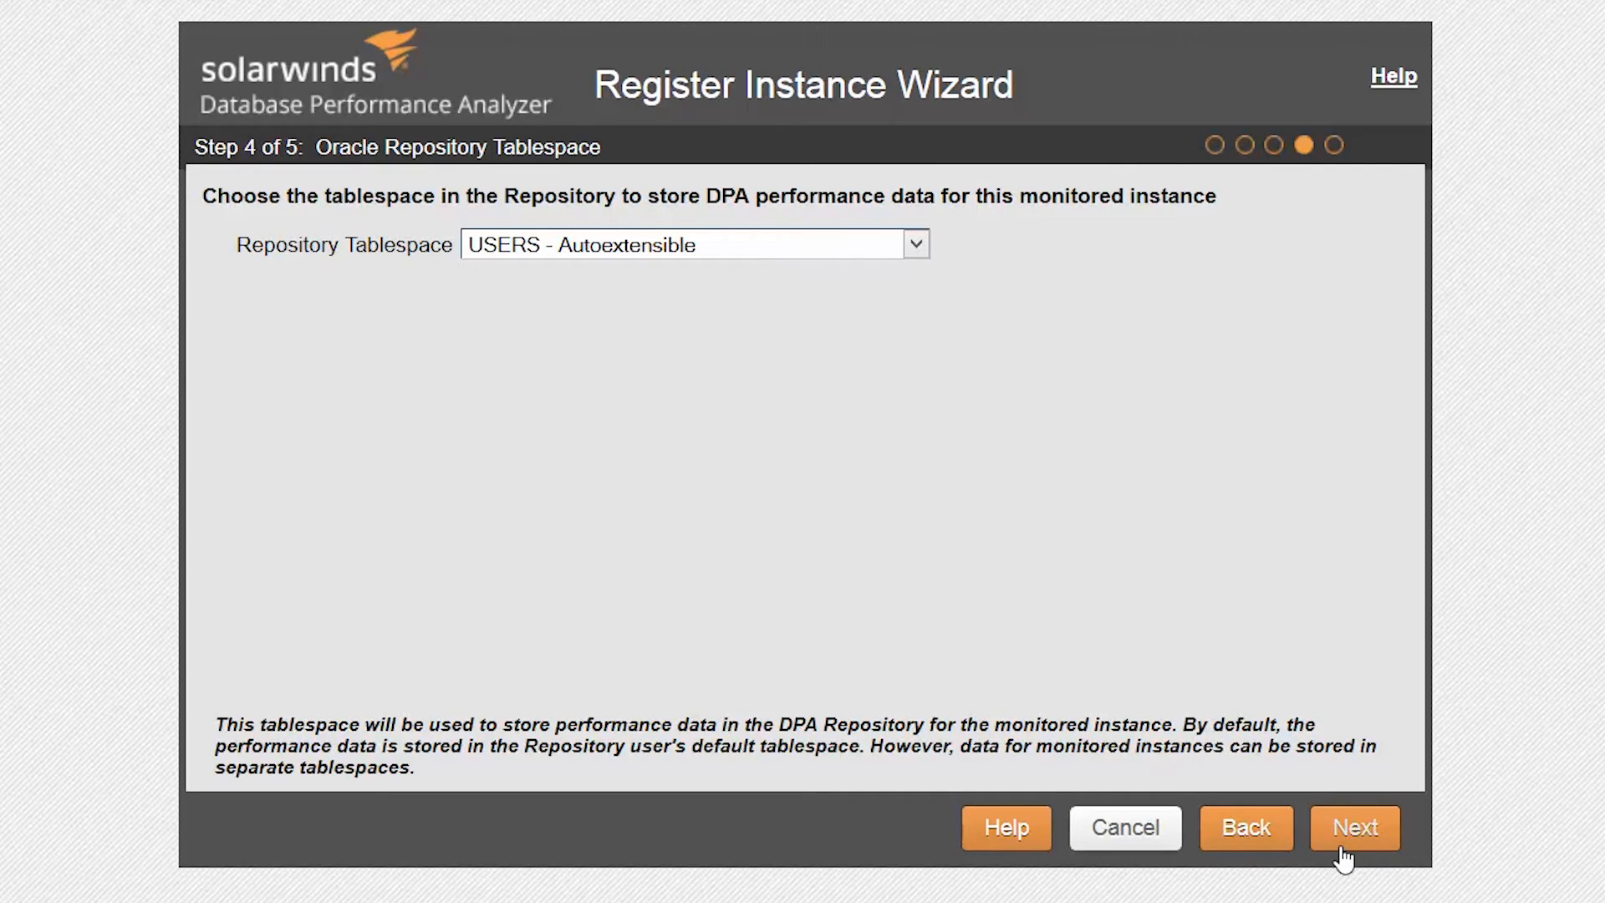
left_click(1352, 828)
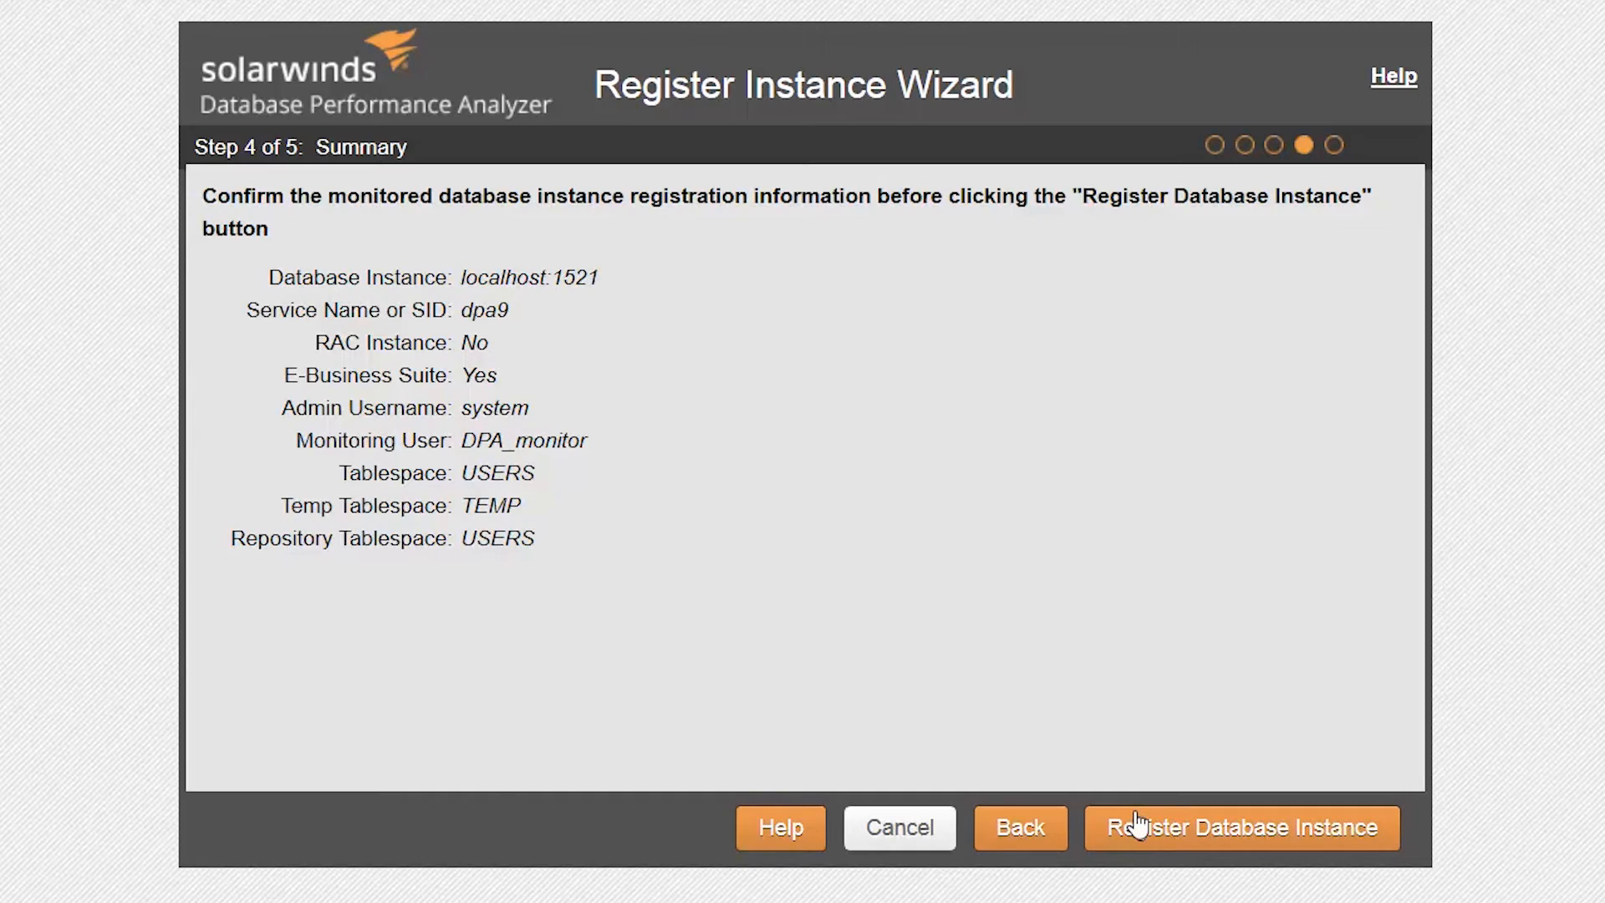
left_click(1239, 827)
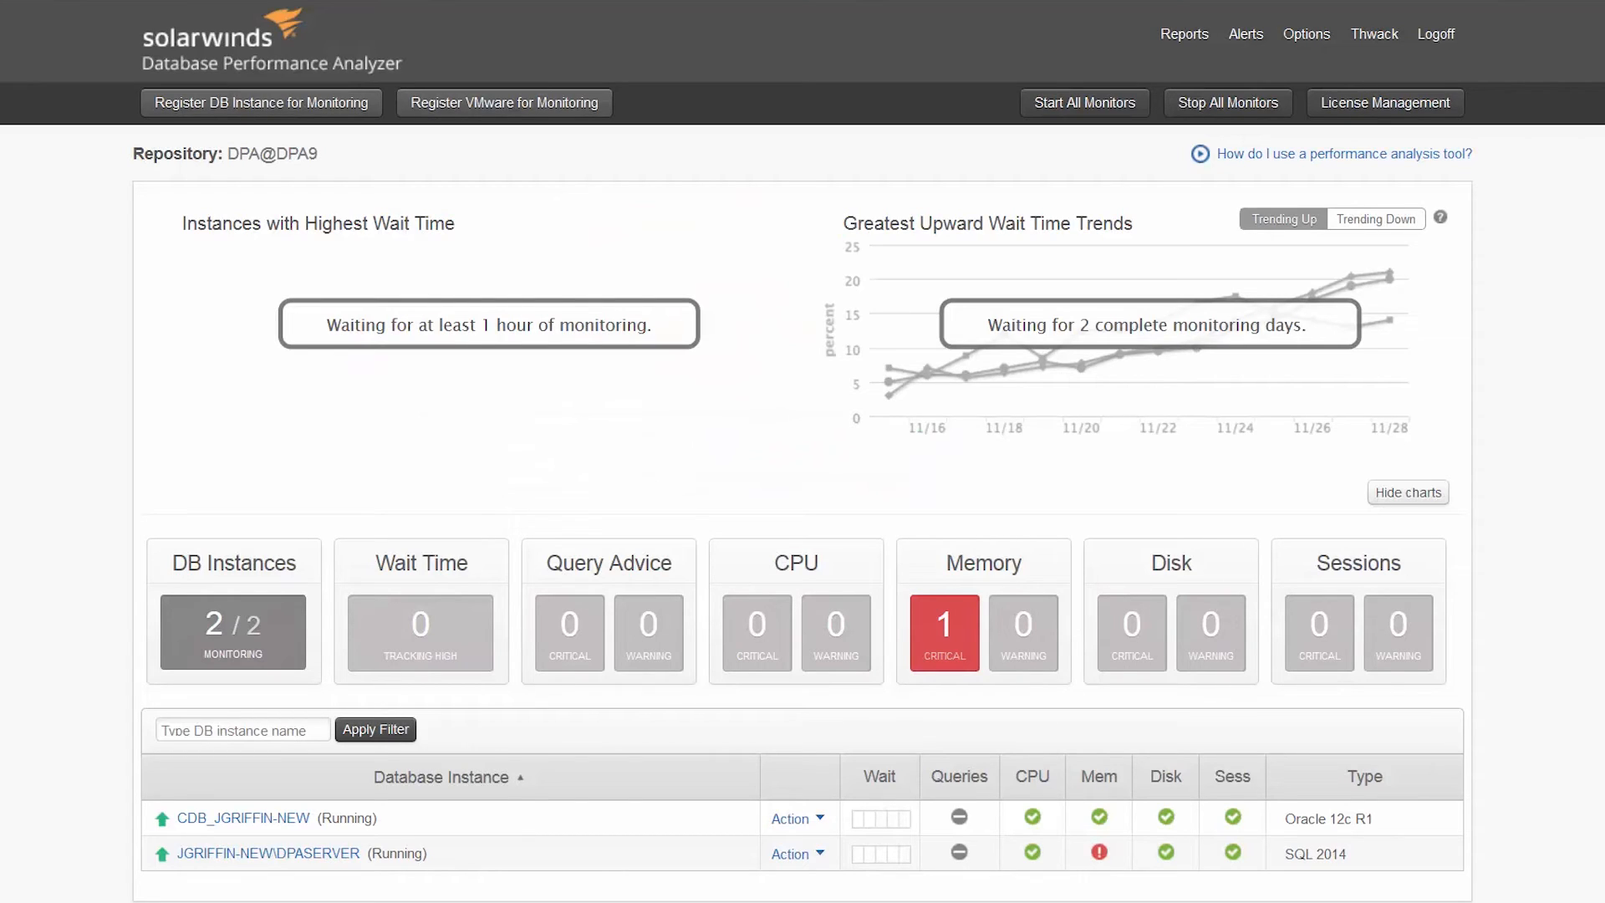
mouse_move(298, 153)
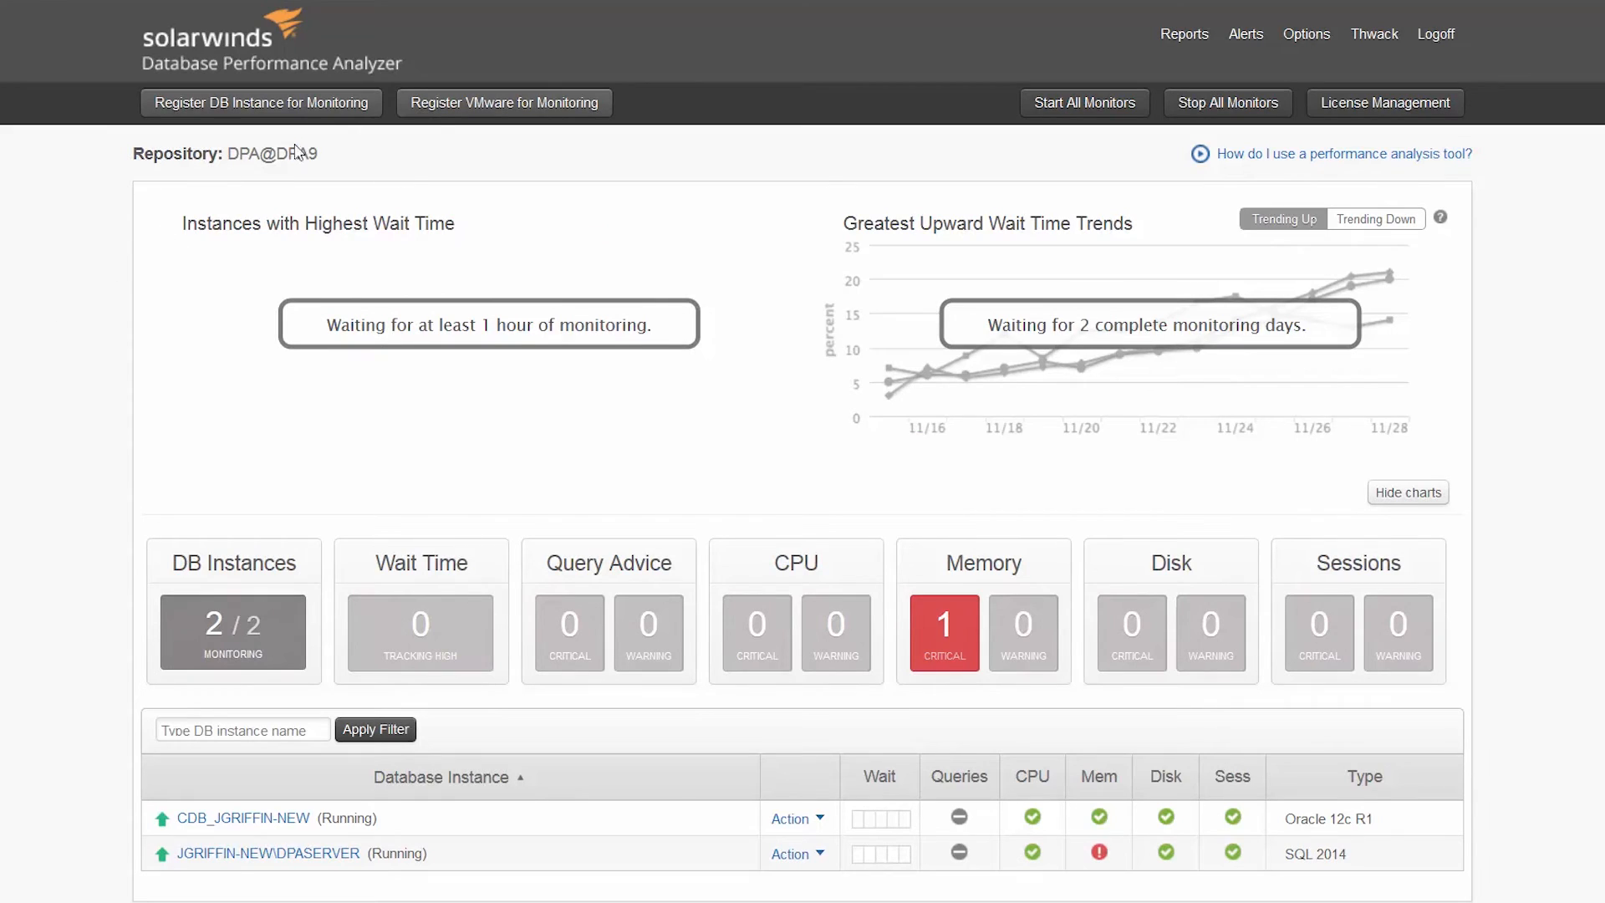
Start a VMware registration with vCenter server vcenter-vc55.
left_click(503, 102)
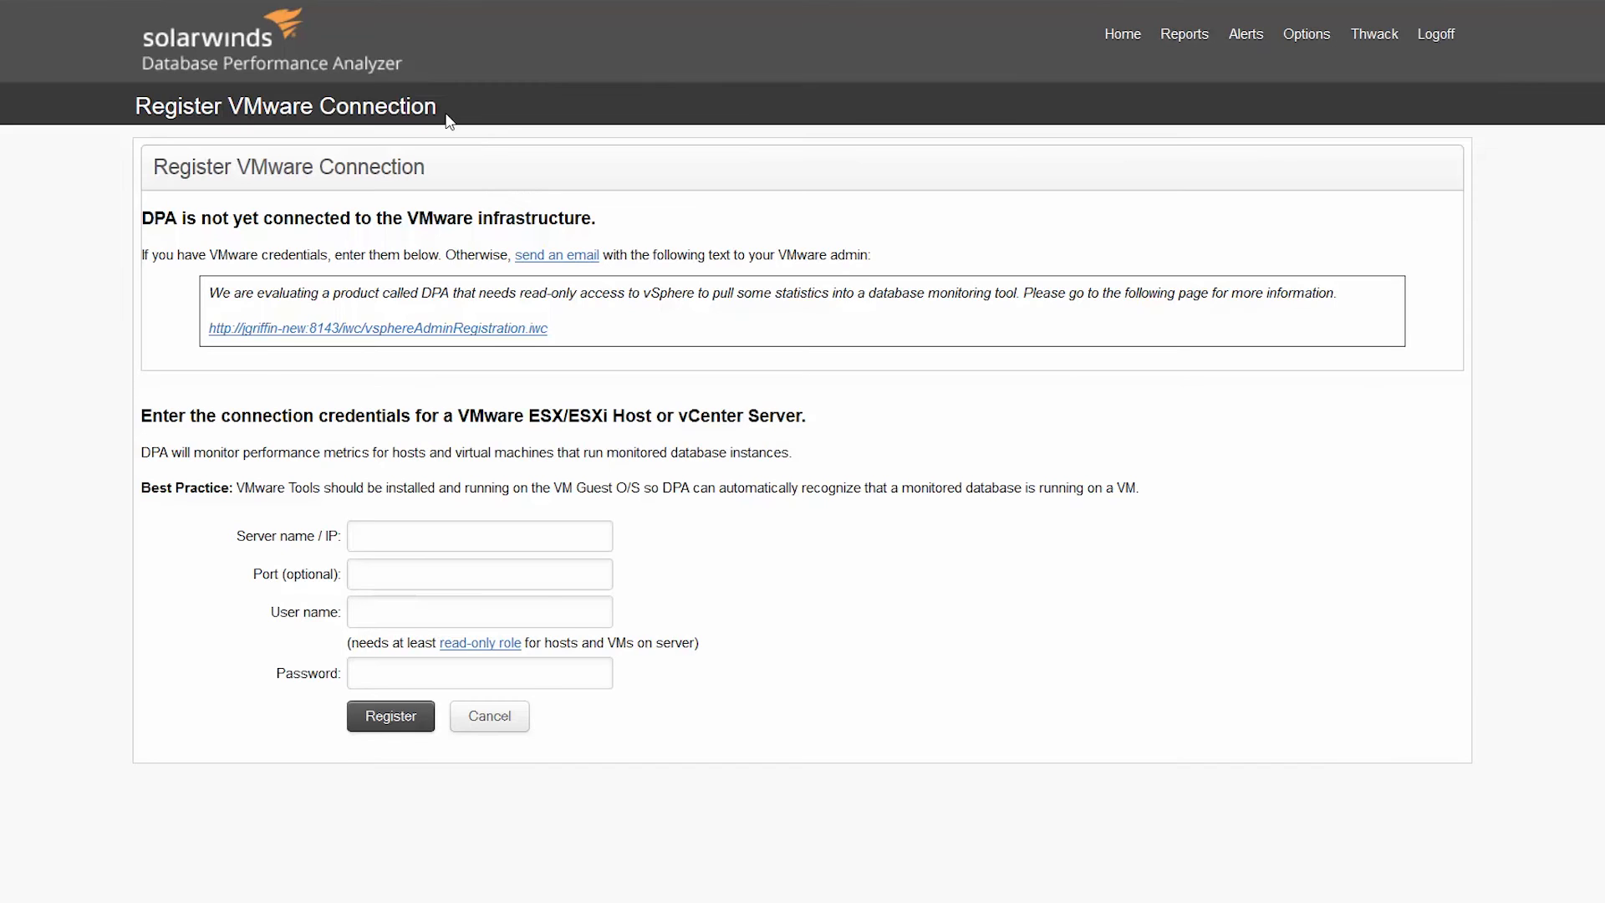
type("vcenter-vc55.")
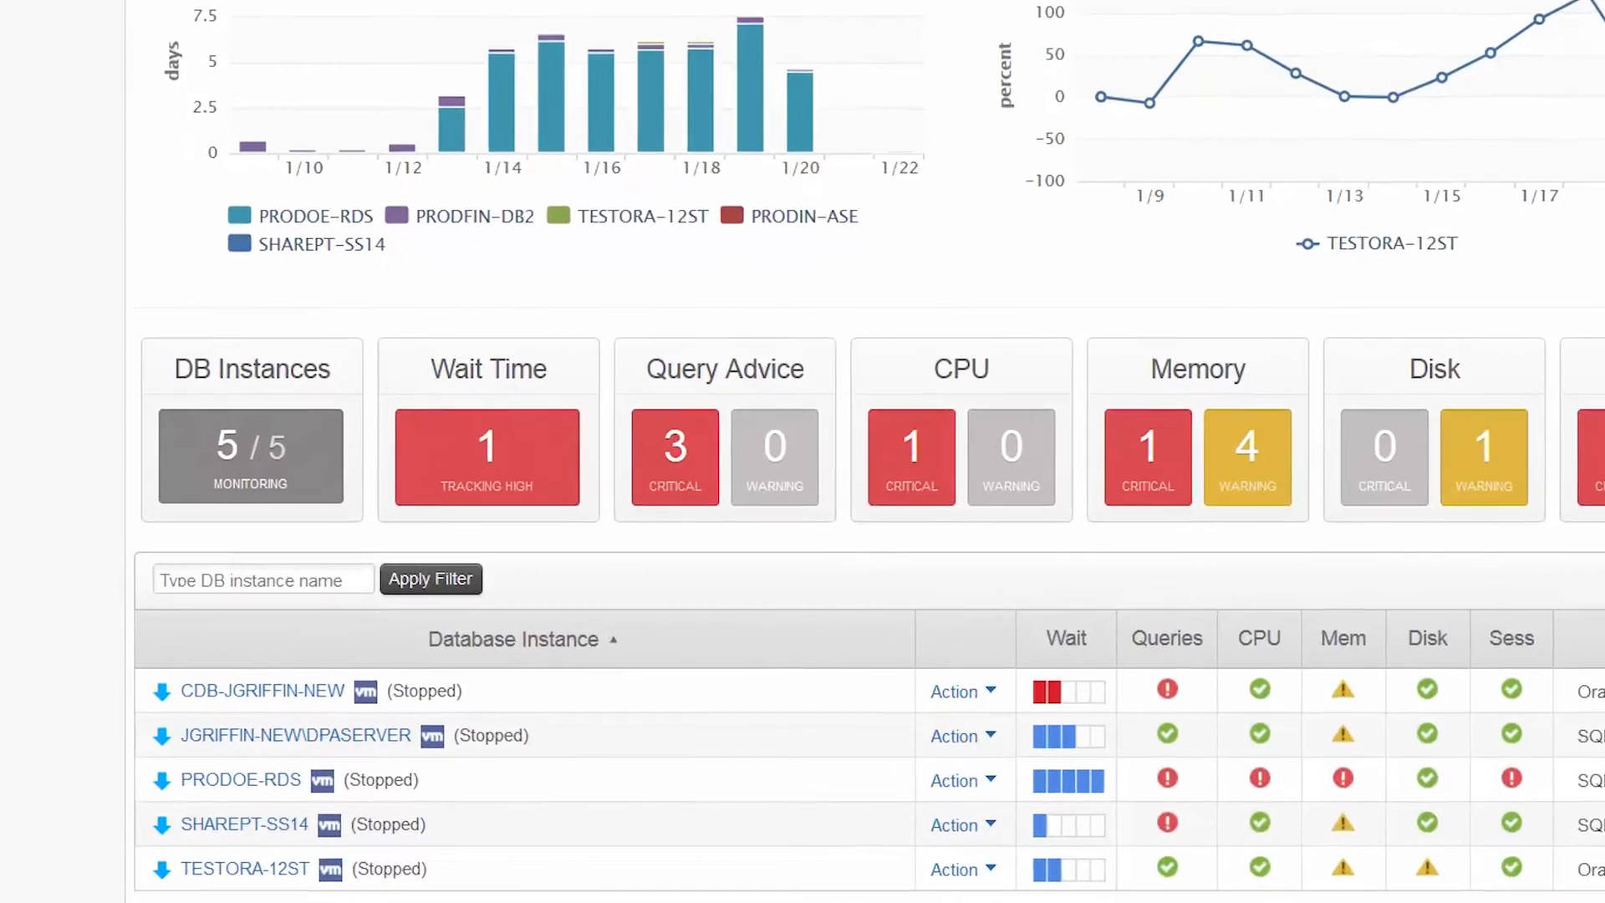
scroll("down", 3)
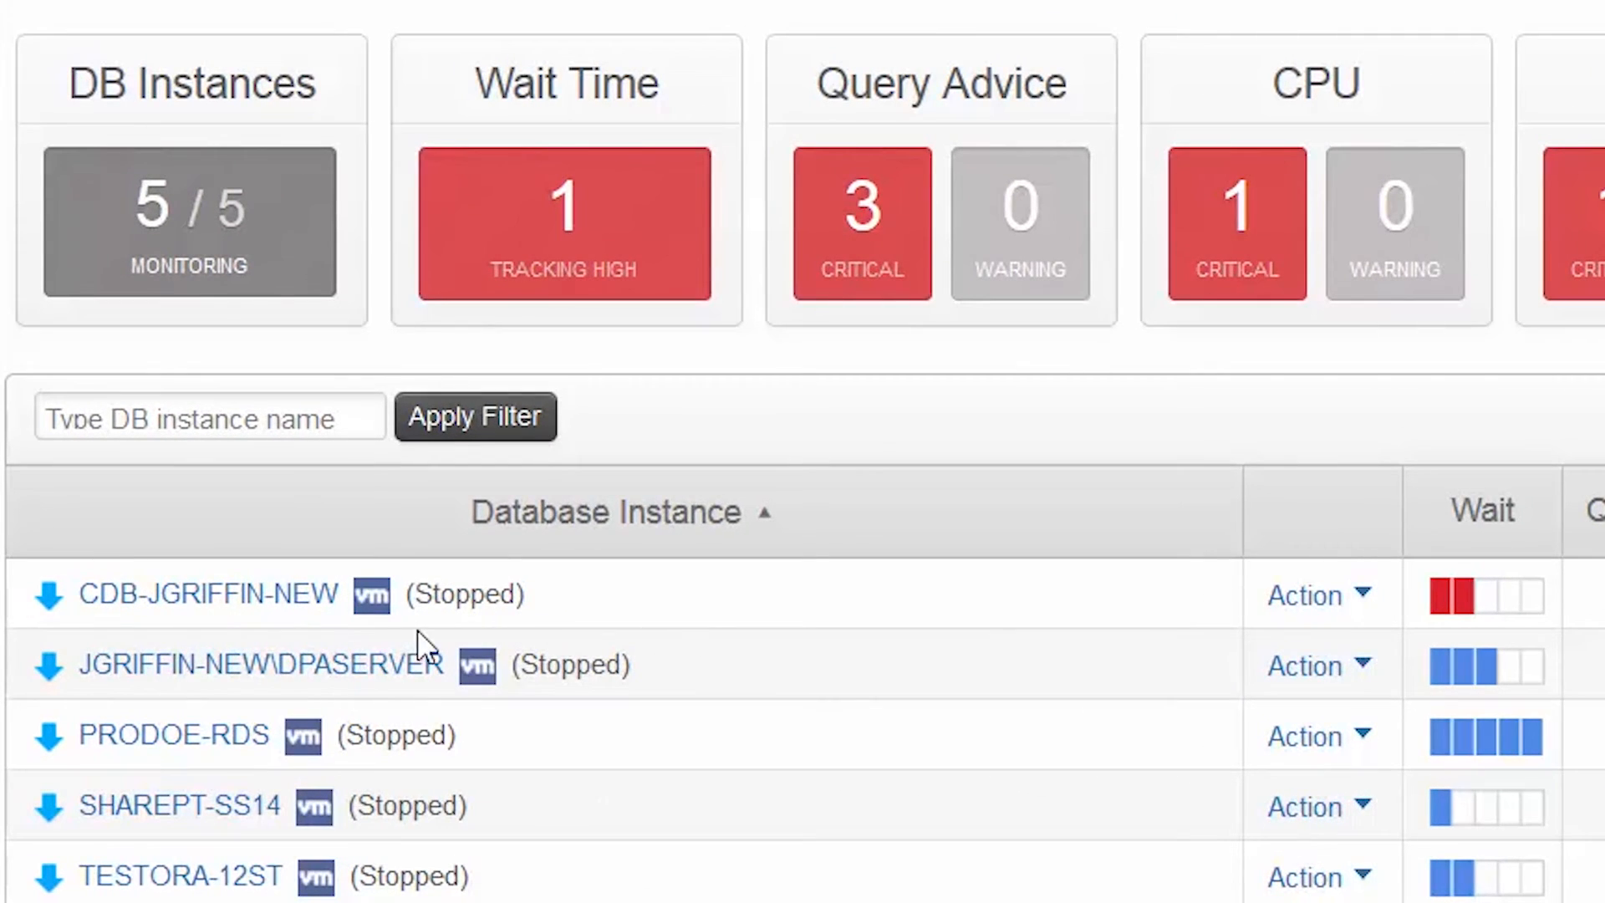
mouse_move(1104, 622)
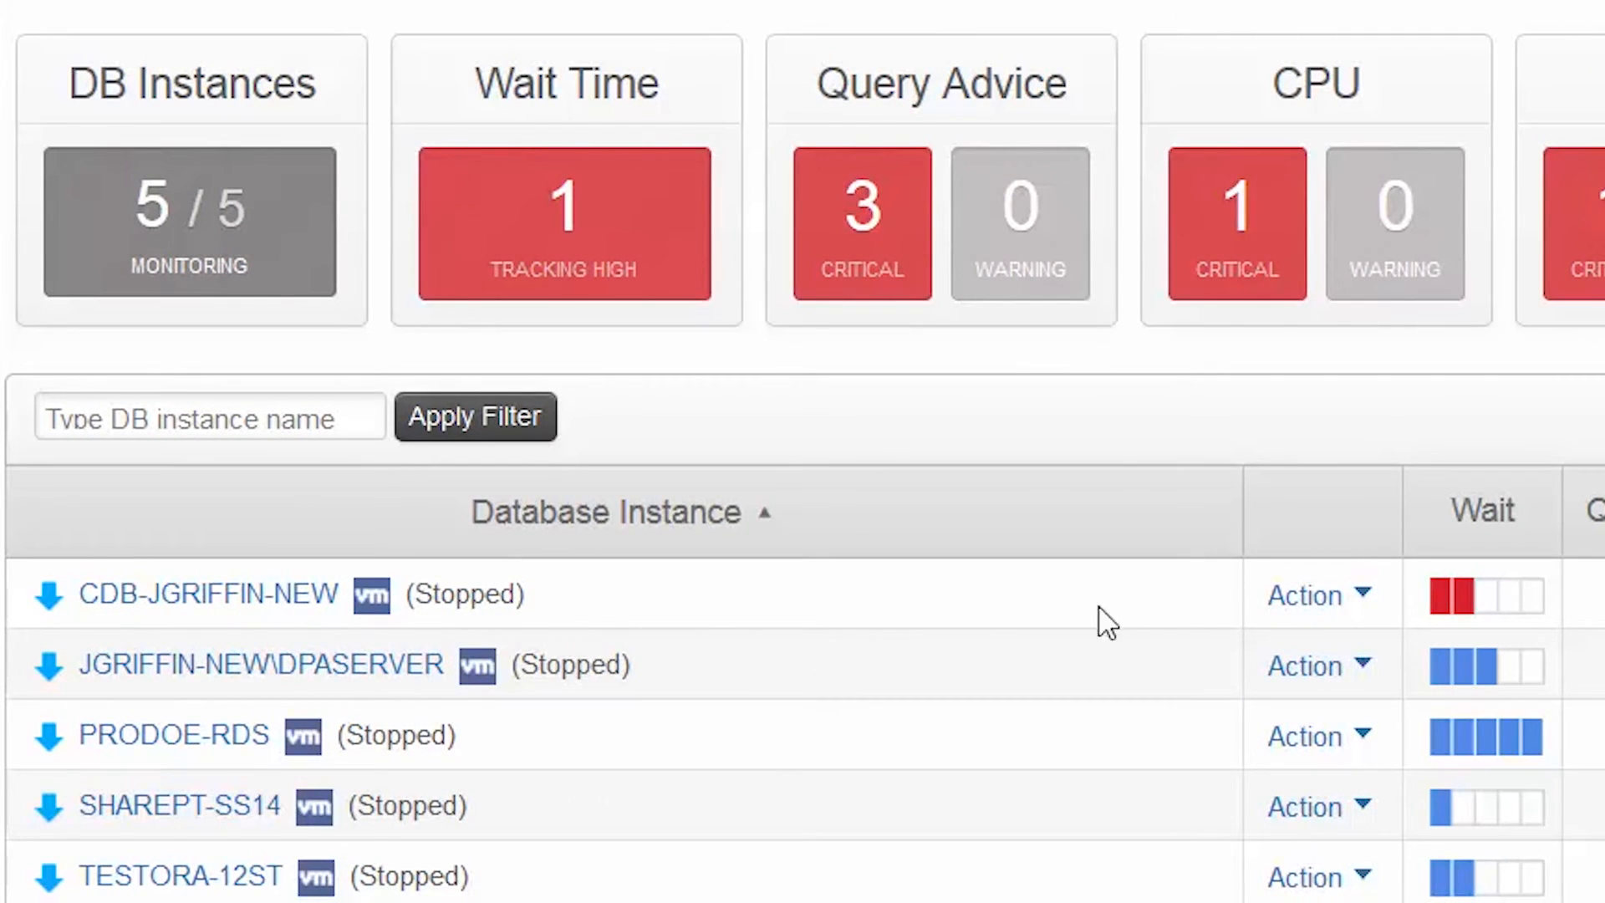
left_click(1316, 595)
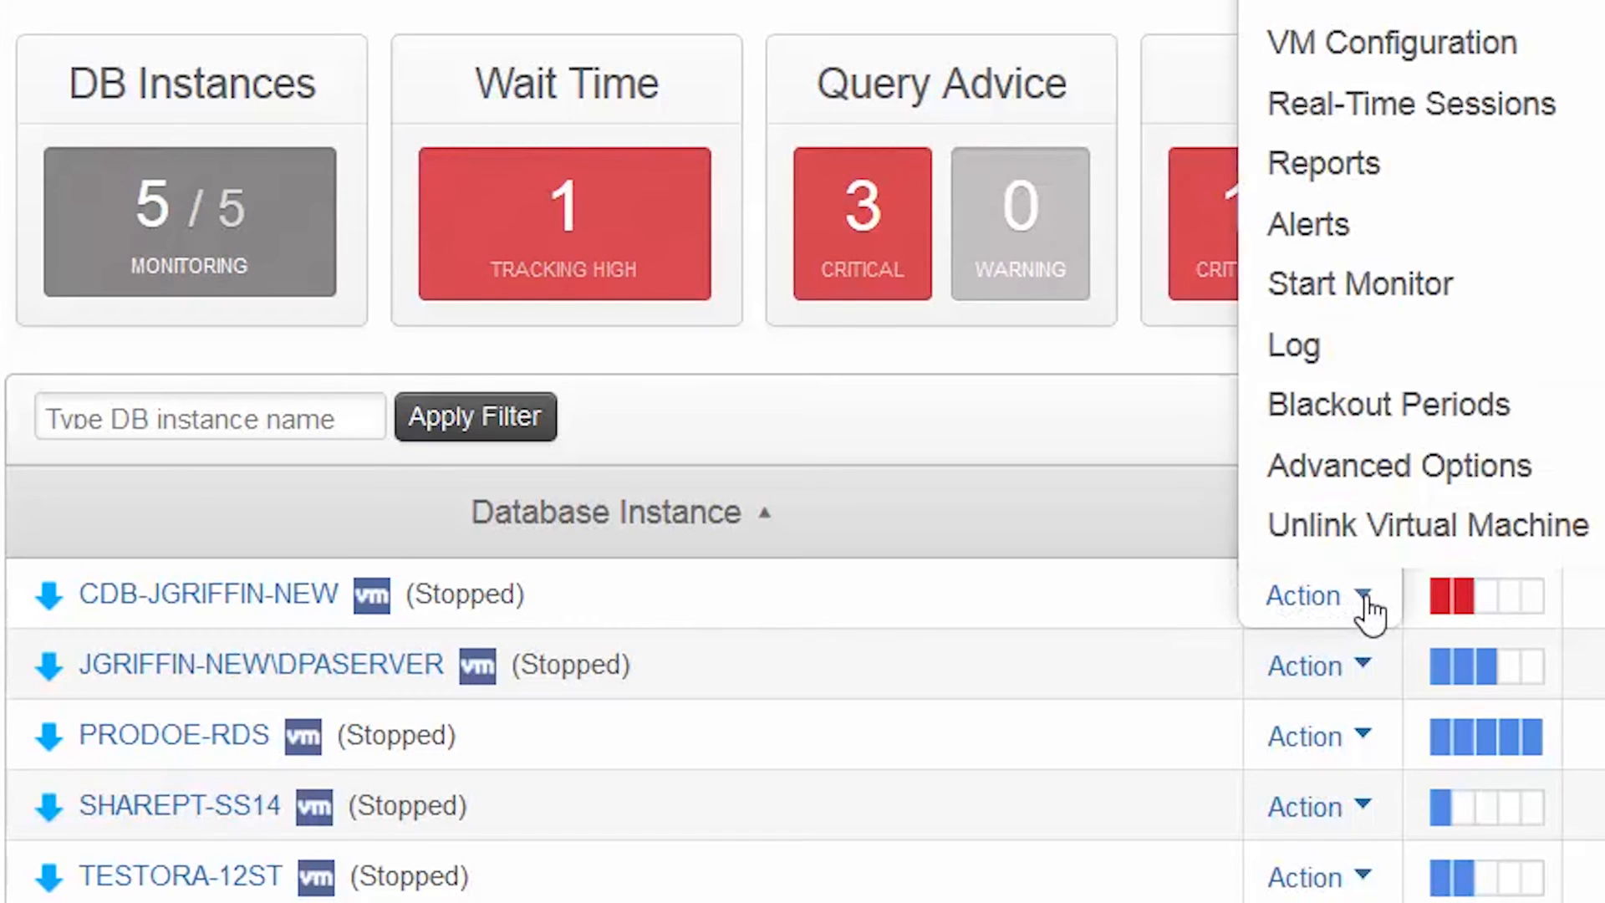